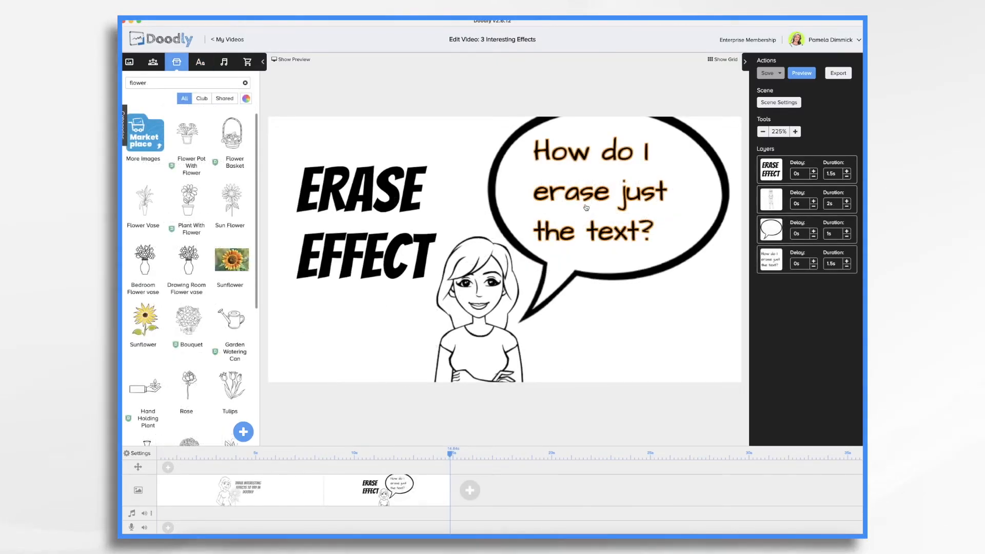
pyautogui.moveTo(570, 178)
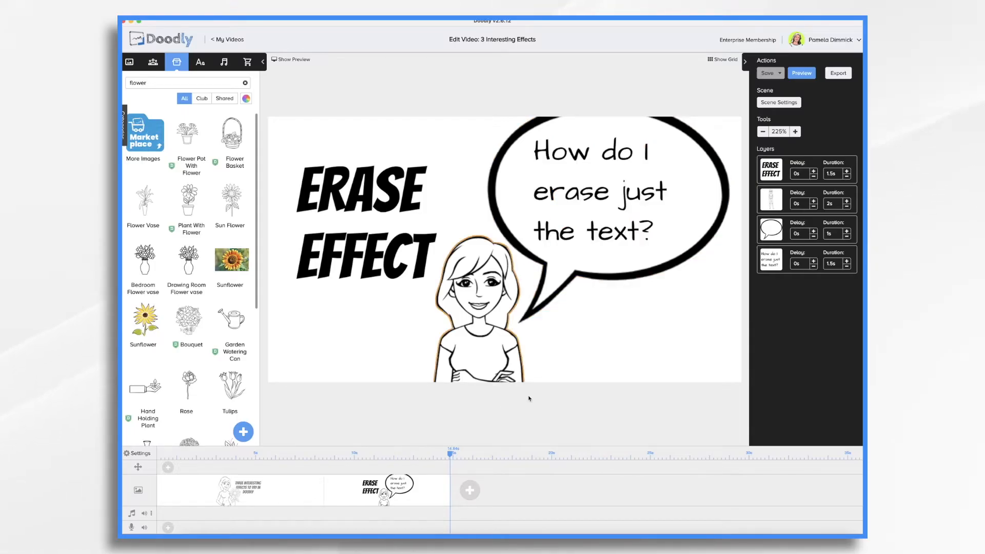
pyautogui.moveTo(439, 503)
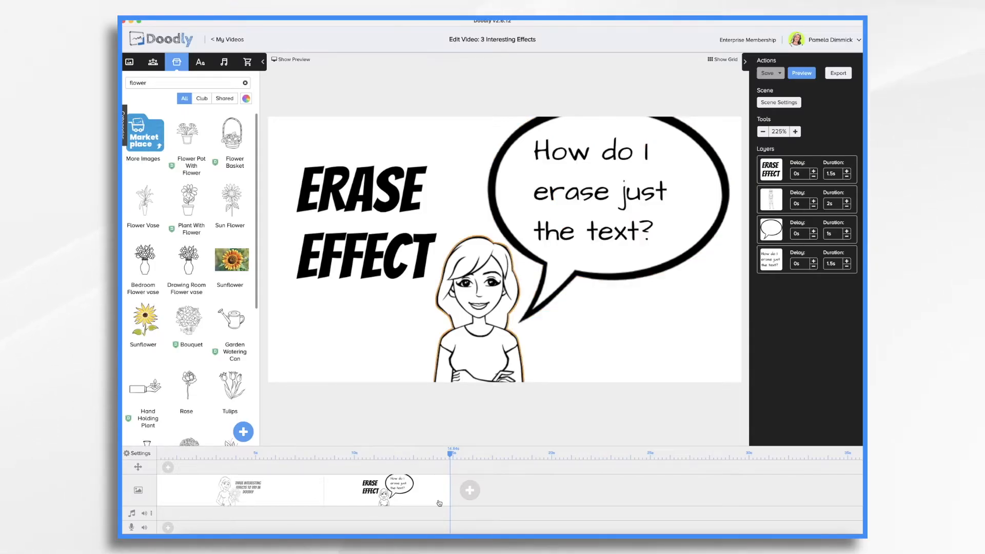
# Step: Duplicate the Erase Effect scene from its timeline menu and apply its Scene Settings unchanged
pyautogui.rightClick(439, 503)
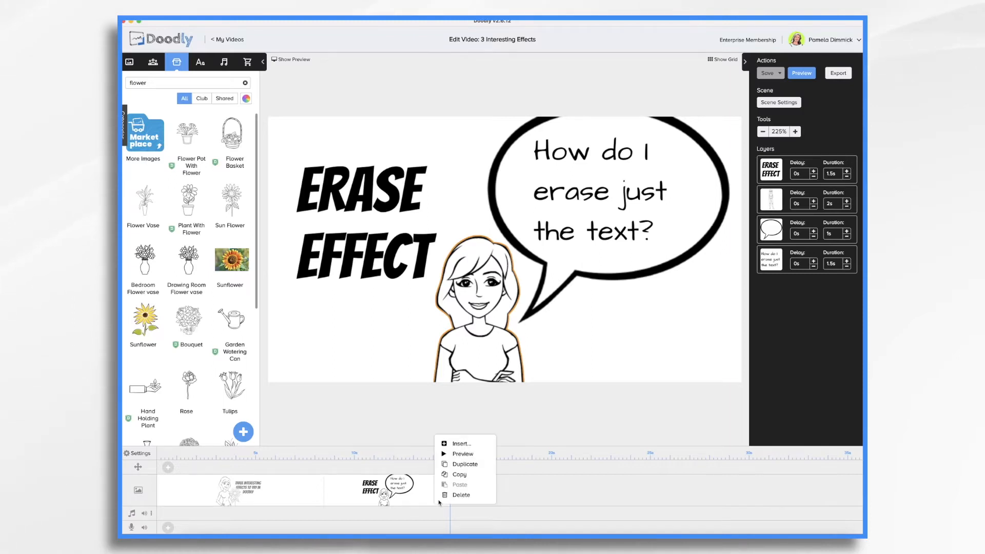
pyautogui.click(466, 464)
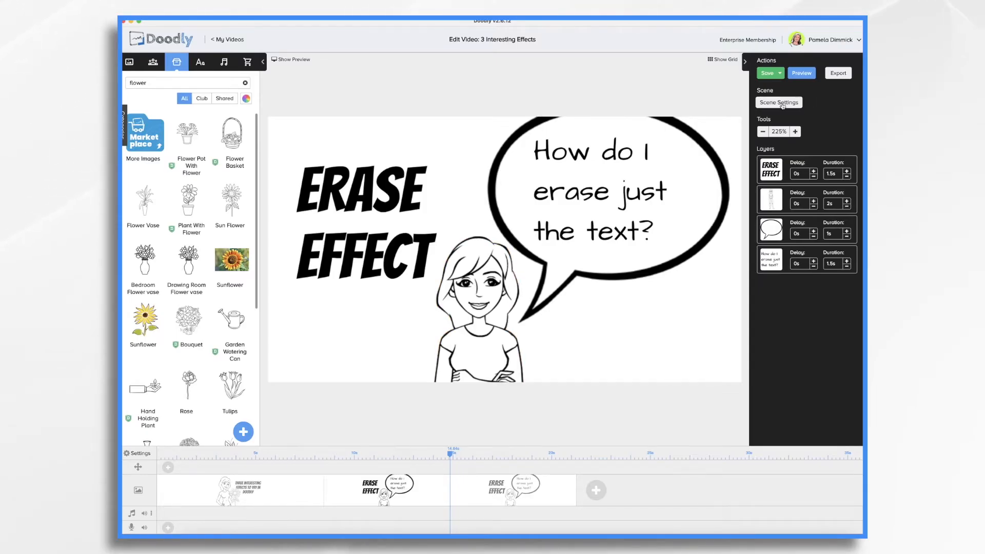
pyautogui.click(779, 102)
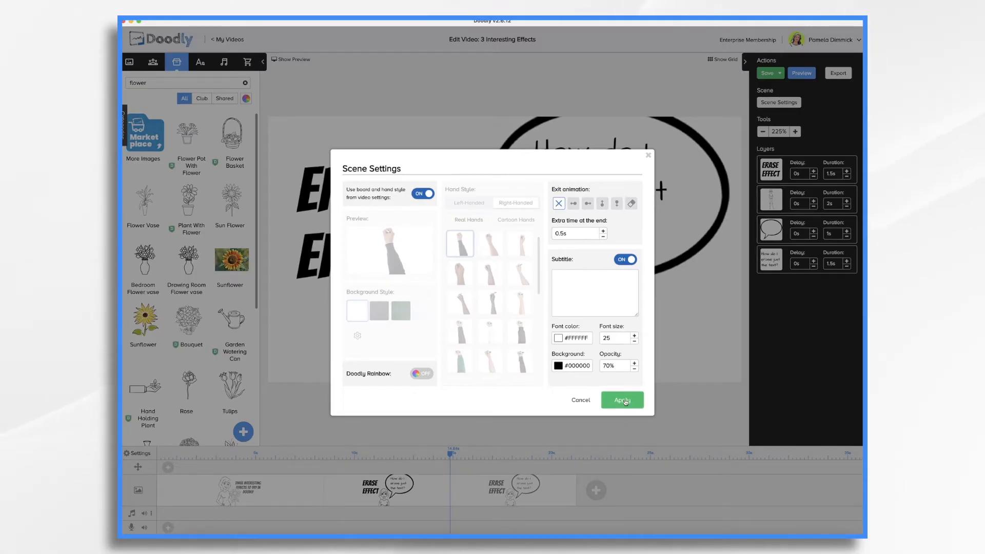
pyautogui.click(622, 399)
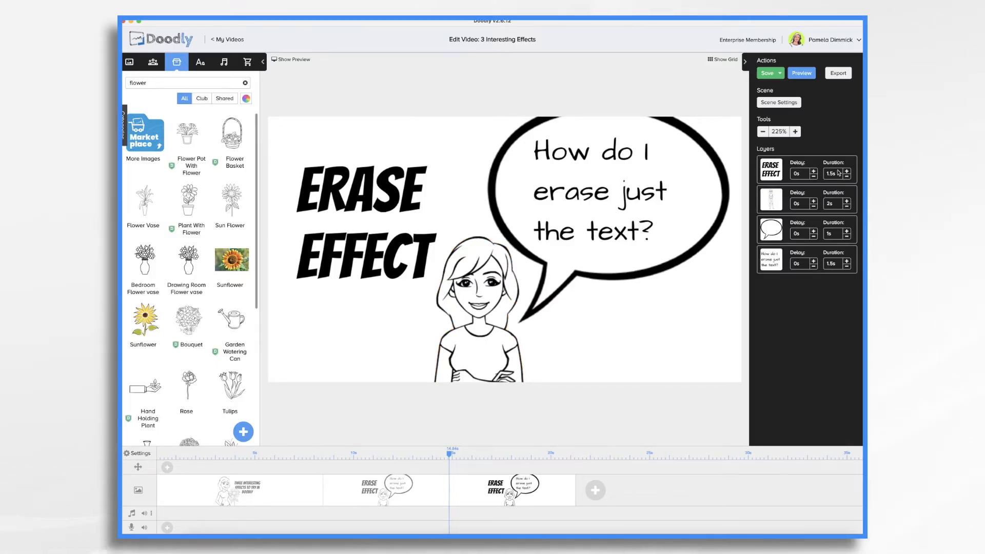
# Step: Zero the Delay and Duration of every layer in the duplicate, then copy that scene
pyautogui.click(364, 220)
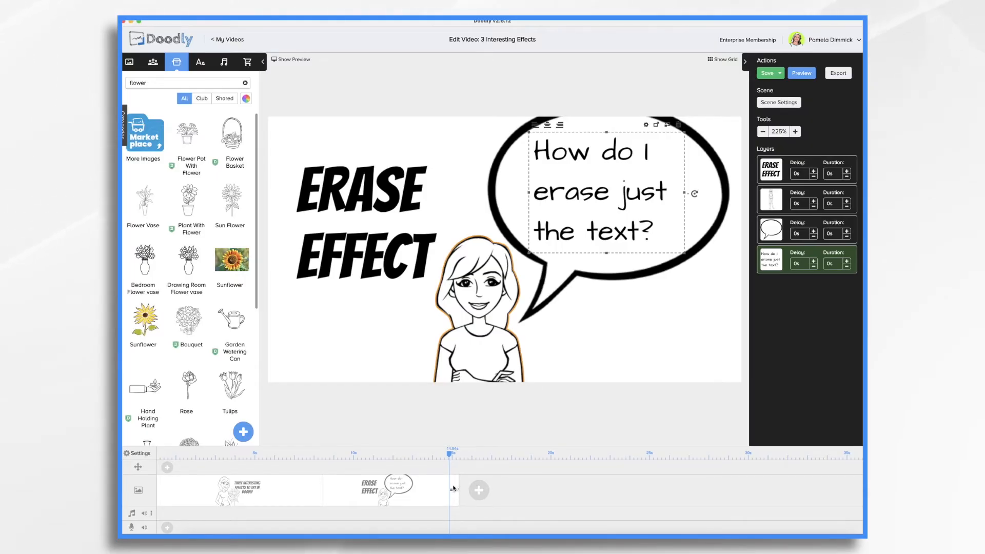
pyautogui.moveTo(454, 503)
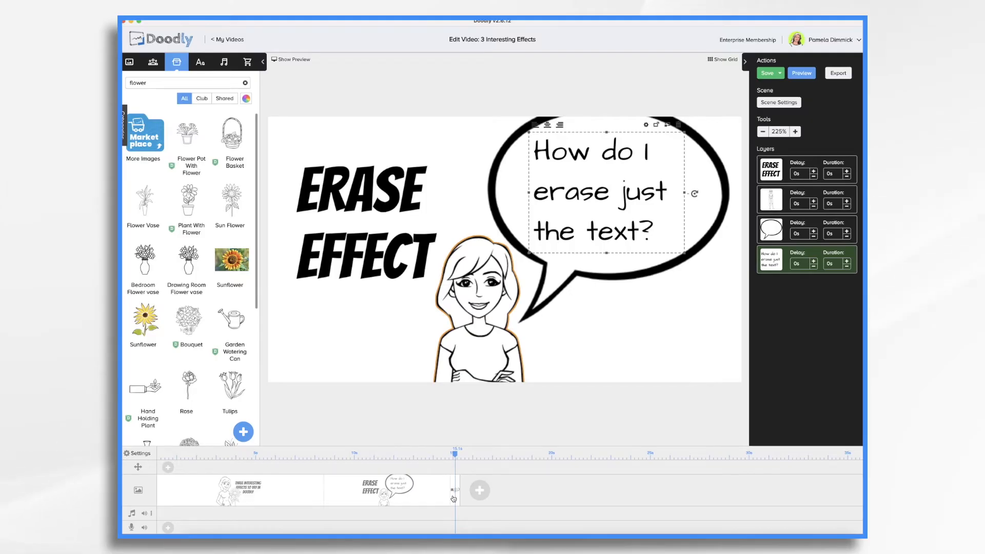
pyautogui.rightClick(452, 498)
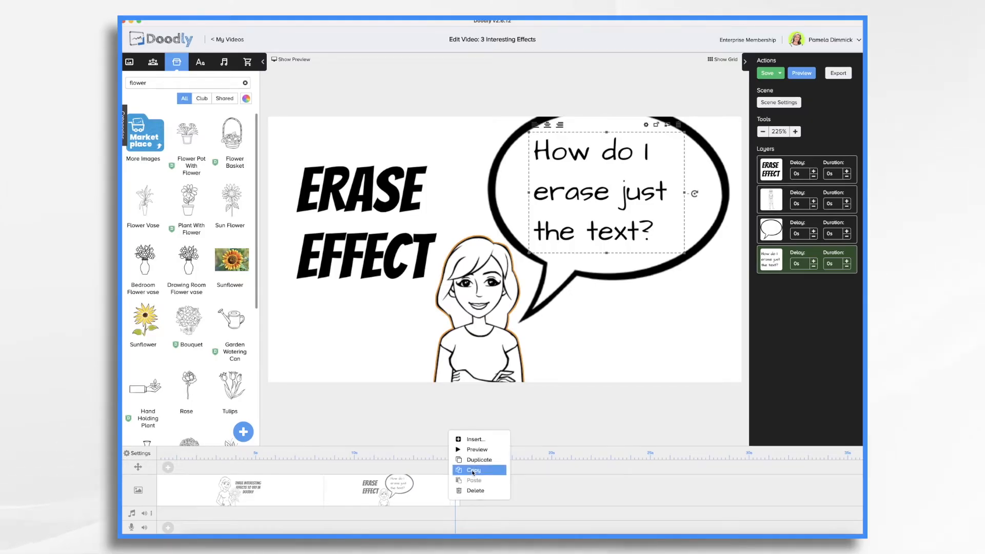
pyautogui.click(474, 470)
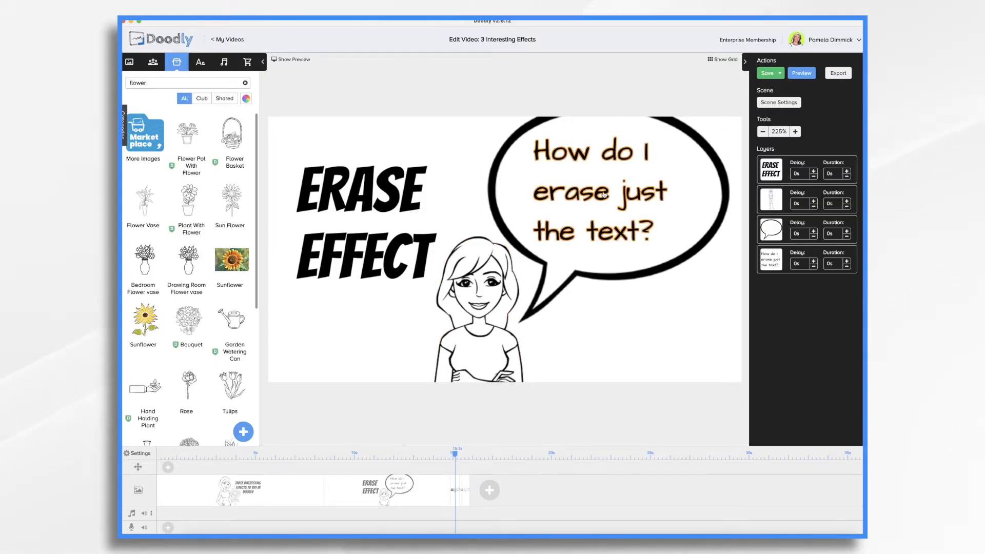
# Step: Give the bubble's question text an Erase exit animation of 1.5 seconds and deselect it
pyautogui.click(605, 194)
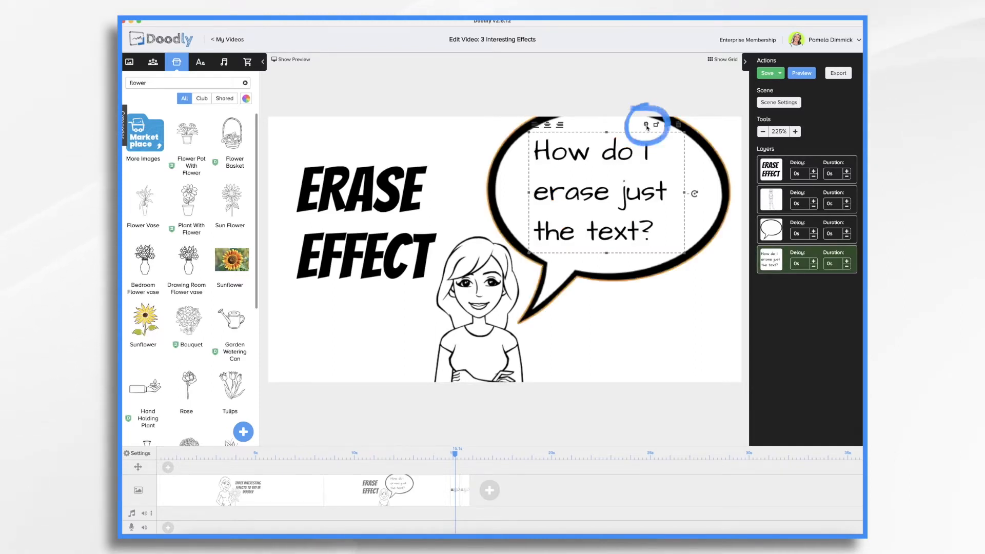
pyautogui.click(645, 125)
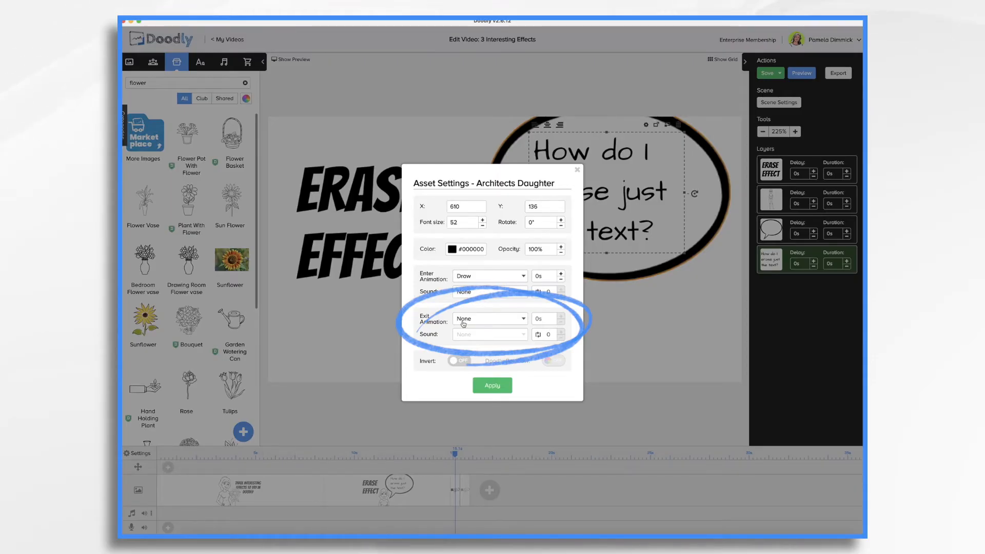
pyautogui.click(488, 318)
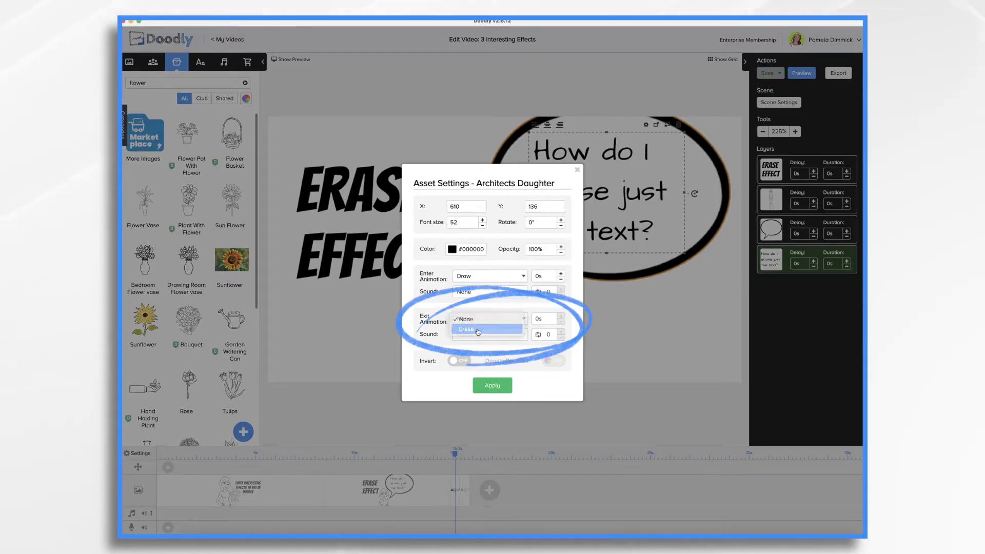
pyautogui.click(466, 328)
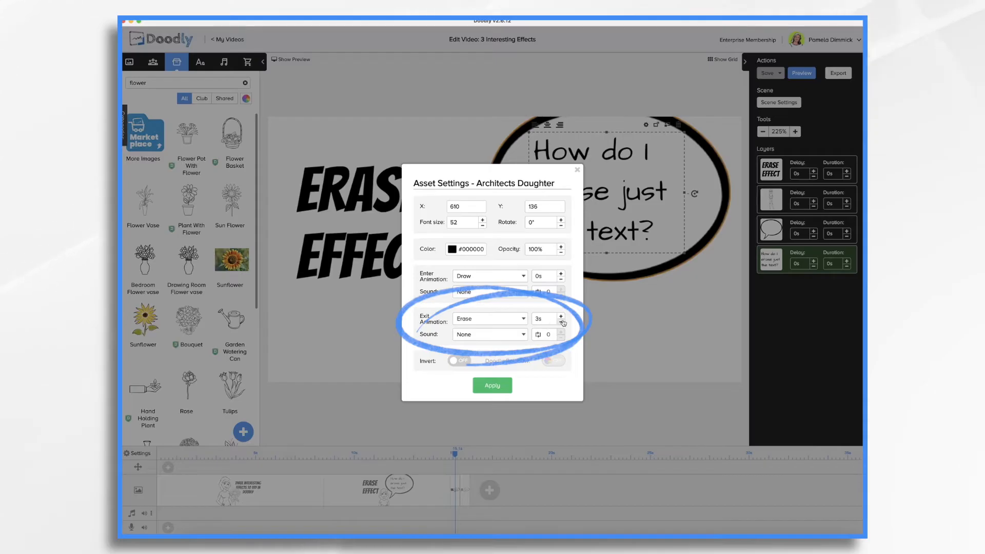
pyautogui.click(560, 322)
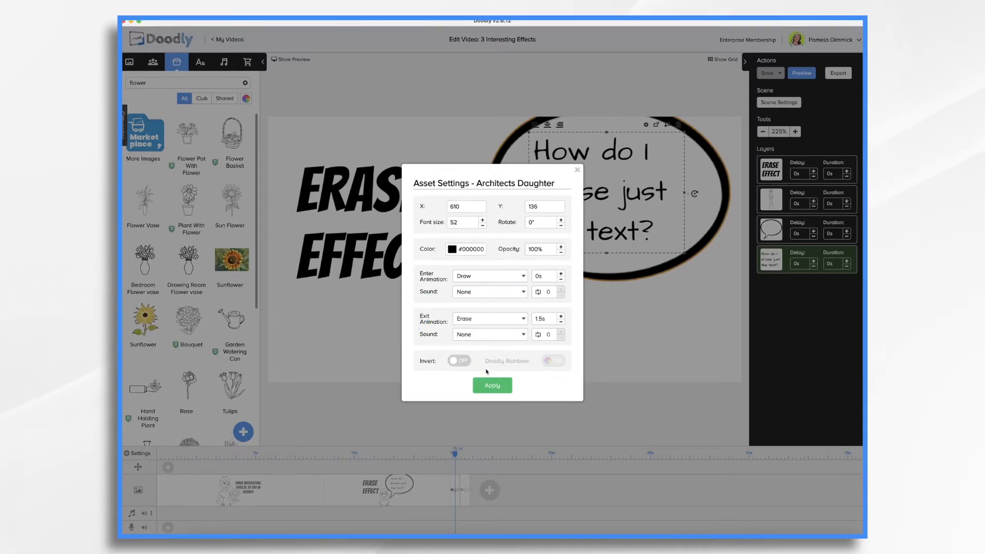
pyautogui.click(493, 385)
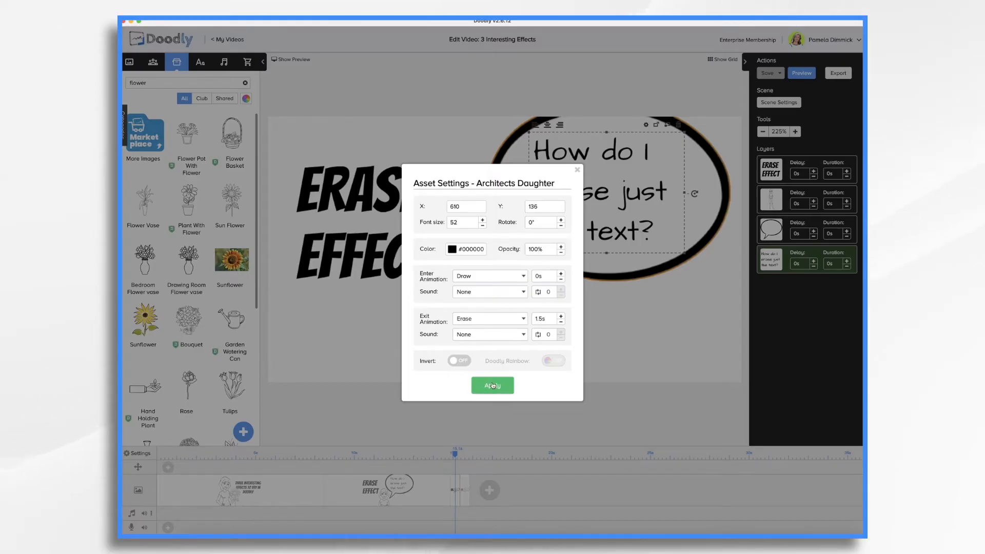
pyautogui.click(493, 385)
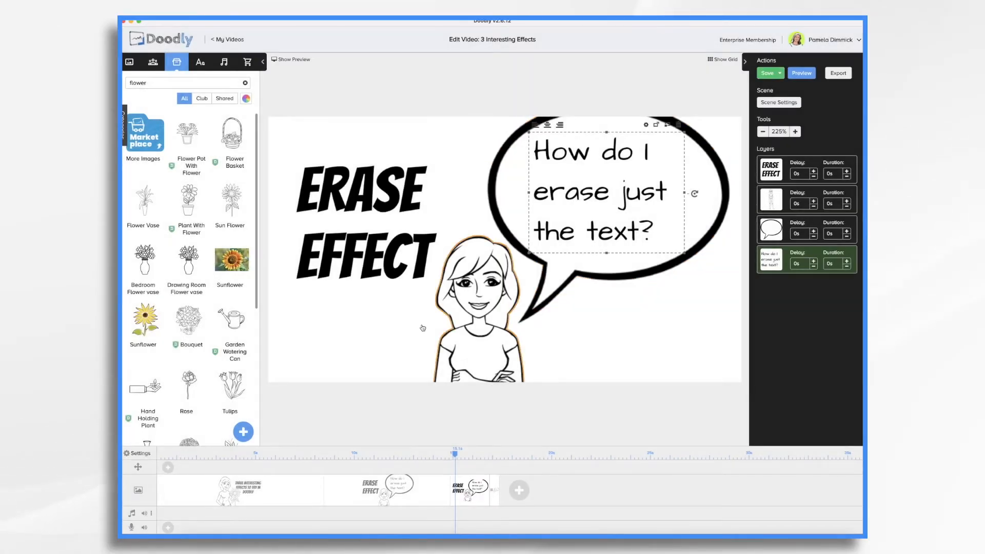
pyautogui.click(767, 71)
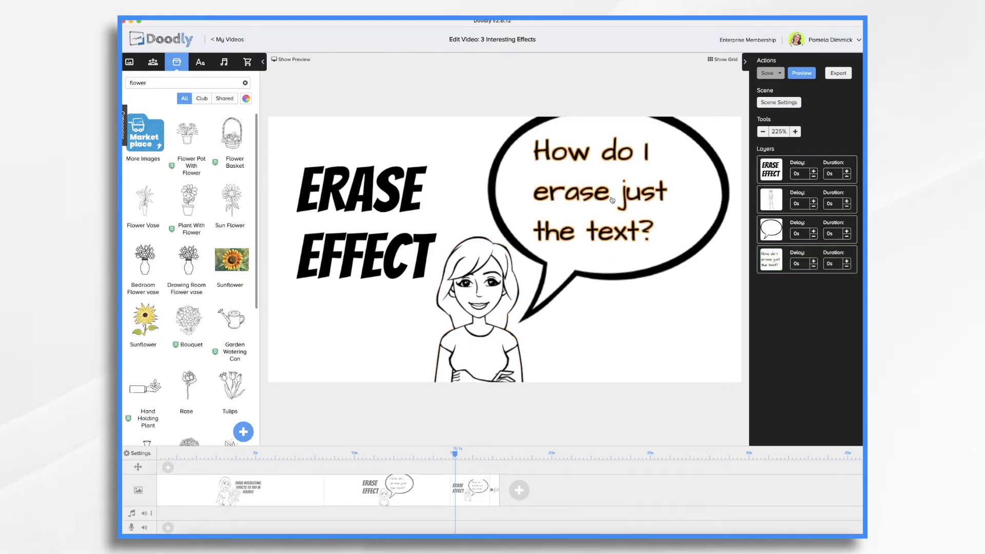
# Step: Replace the bubble wording with "I want new text to appear!" drawn over 2 seconds
pyautogui.click(611, 199)
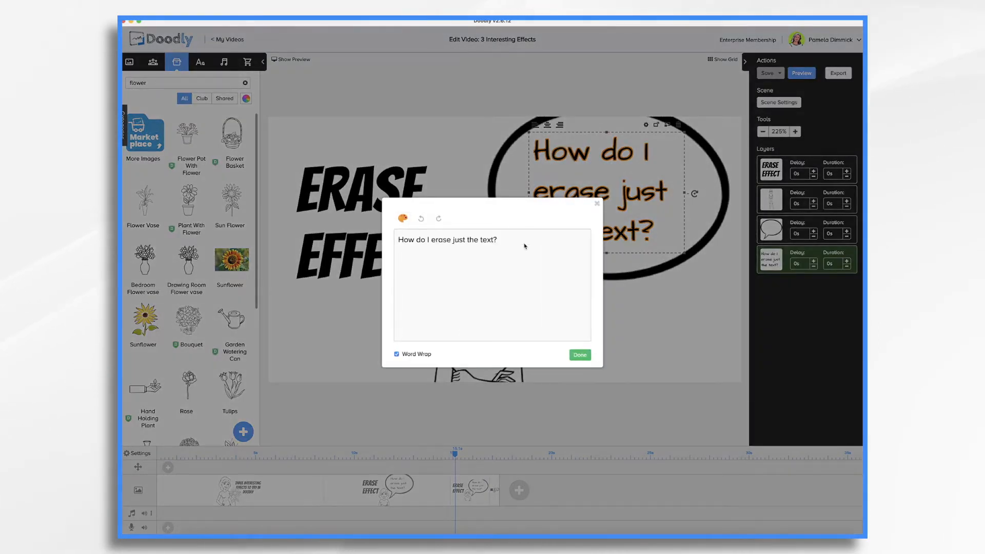
pyautogui.write('I want new text to appear')
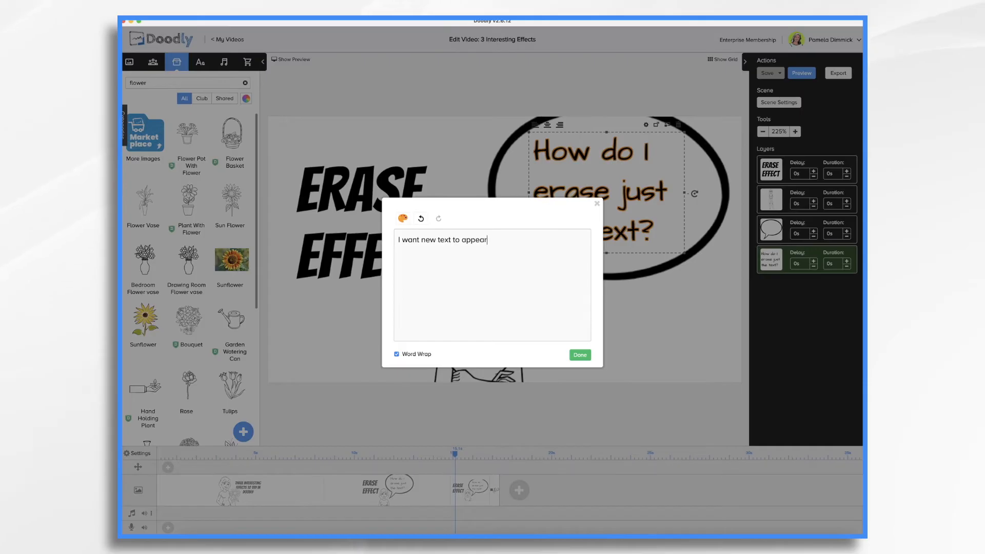
pyautogui.click(580, 355)
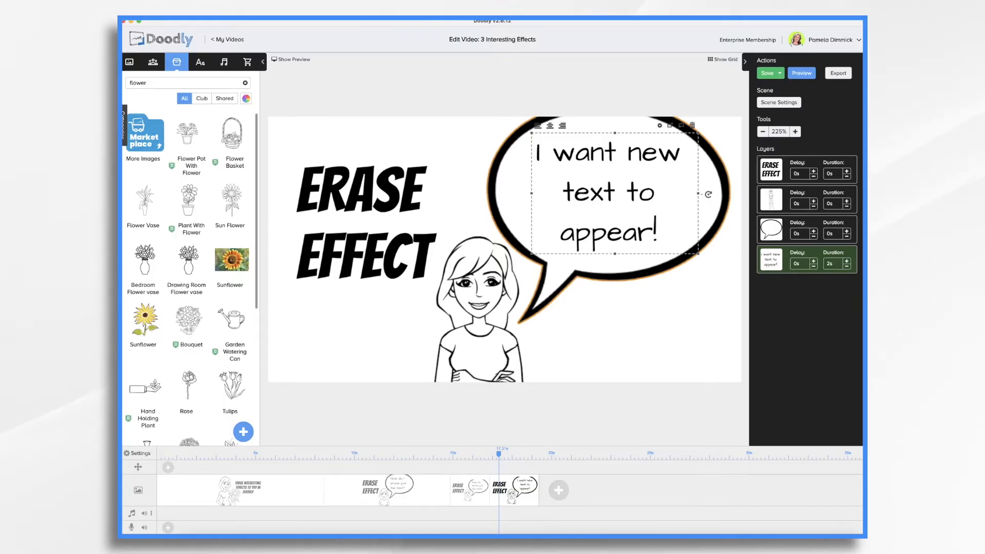
pyautogui.click(801, 72)
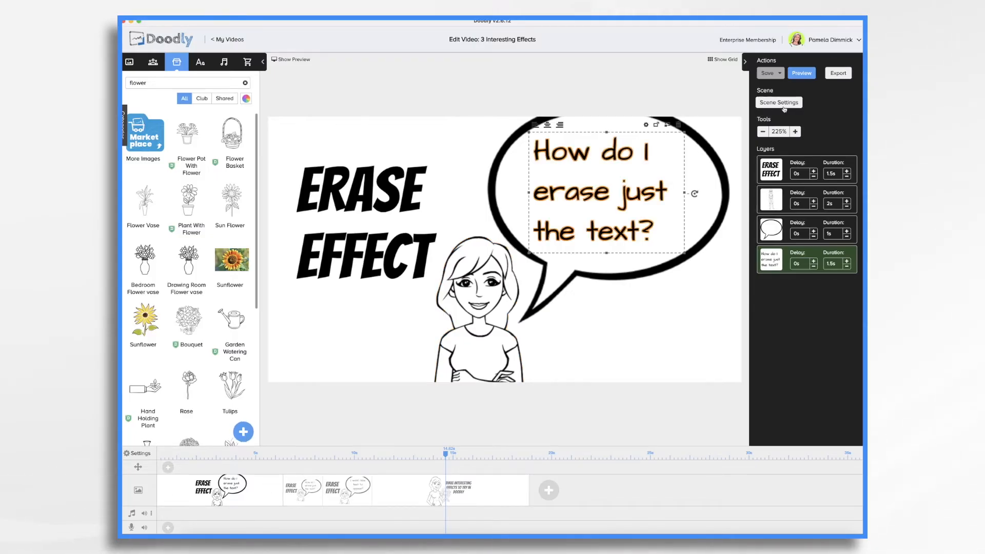
# Step: Add a 2 second end hold in Scene Settings and preview the video up to the Glitch Effect title
pyautogui.click(779, 102)
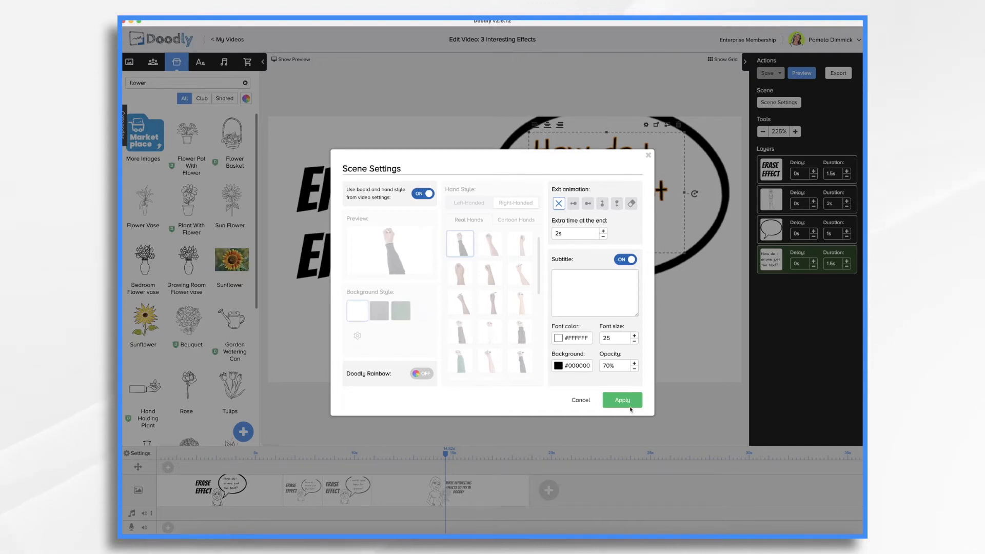
pyautogui.click(622, 399)
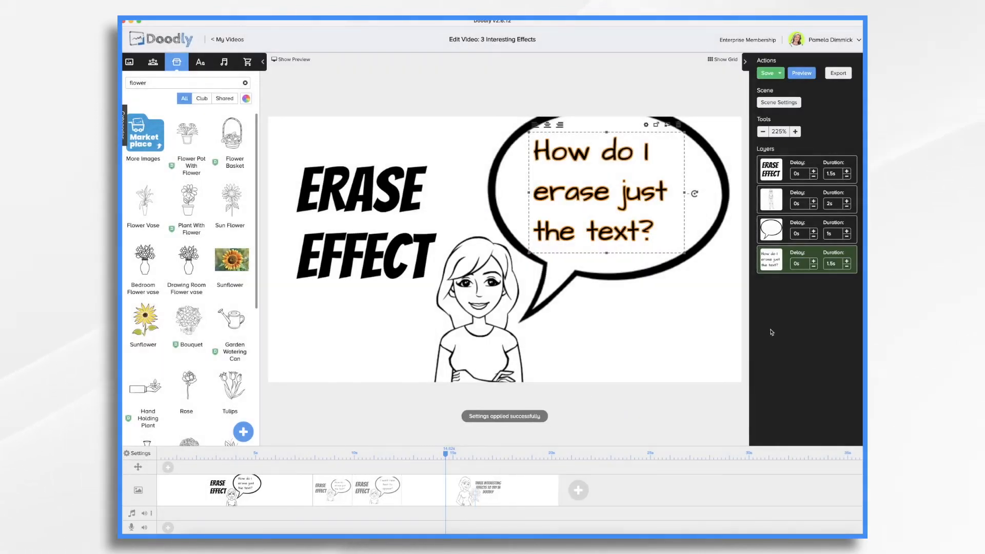
pyautogui.click(803, 73)
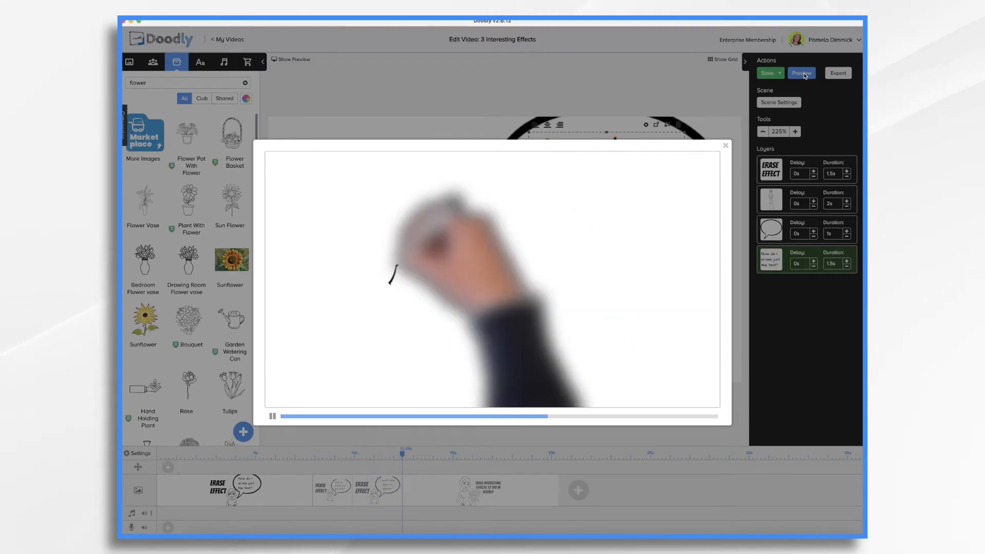
pyautogui.click(723, 145)
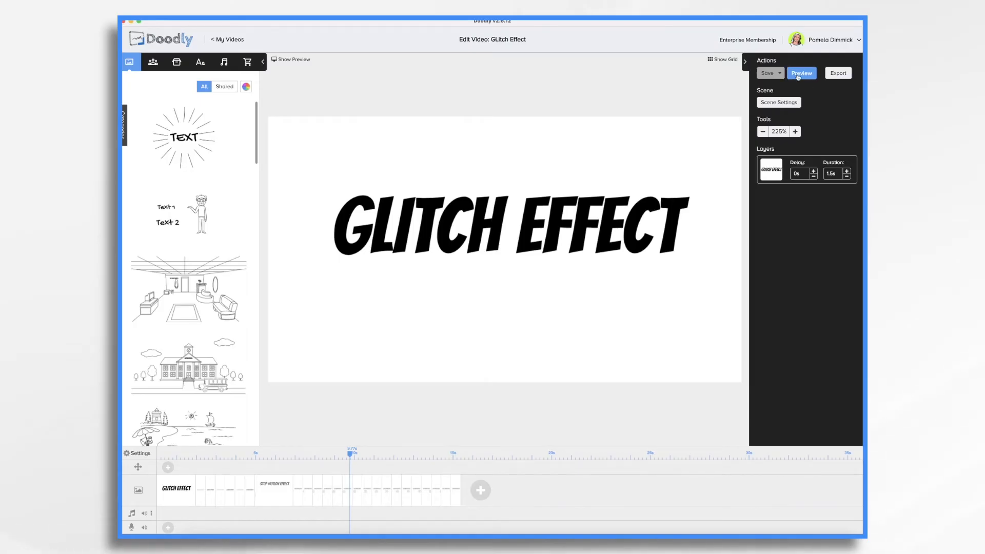
# Step: Play back the sequence, close the preview and switch to the STOP MOTION EFFECT scene with the dime
pyautogui.click(803, 73)
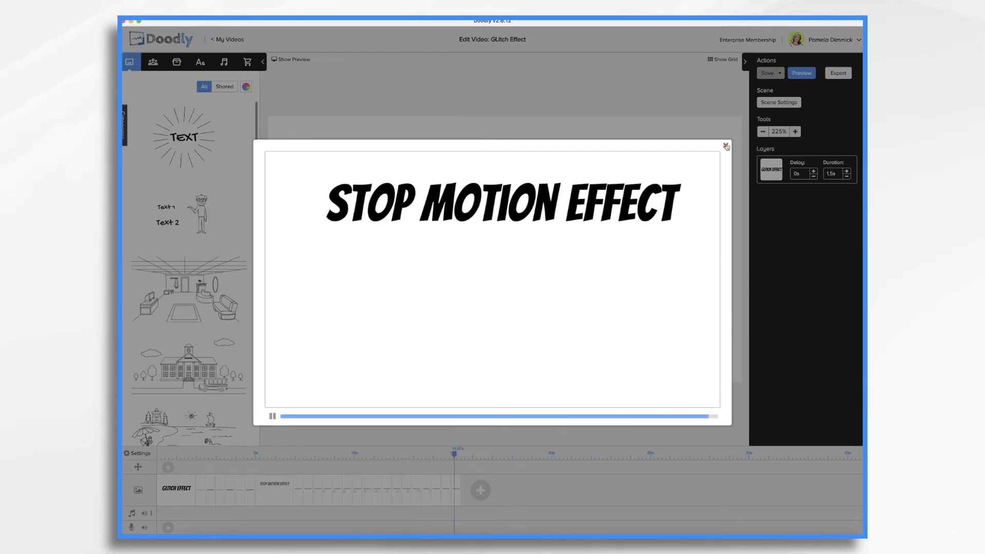
pyautogui.click(724, 147)
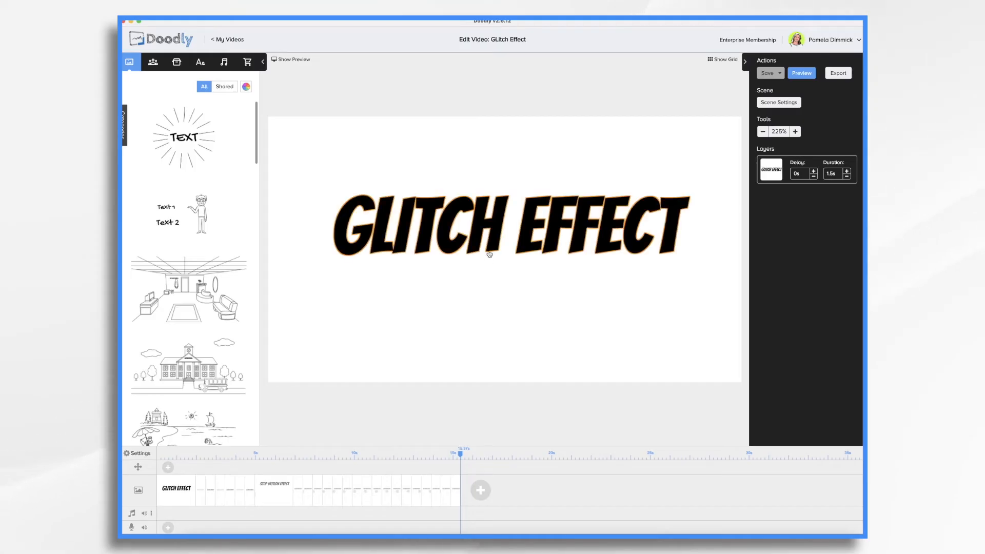
pyautogui.moveTo(441, 258)
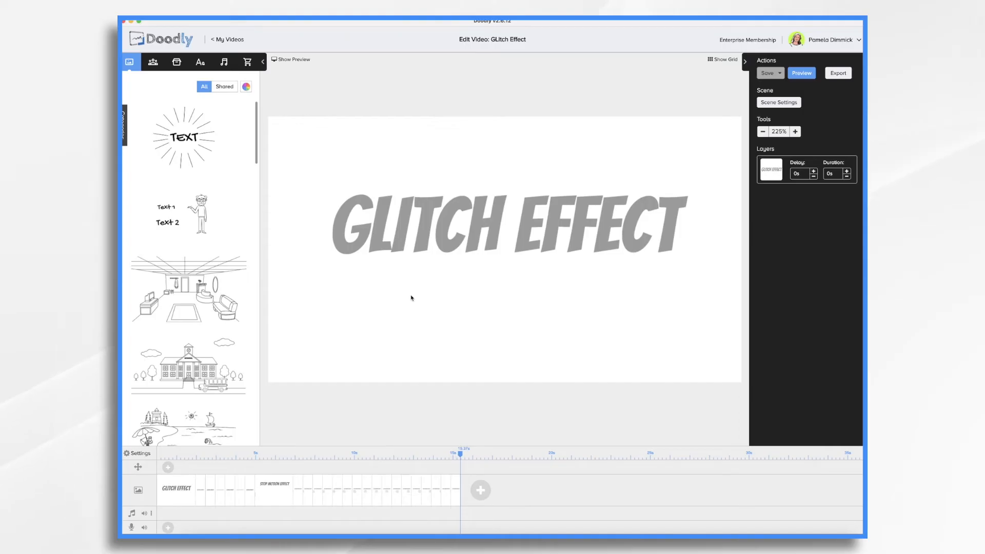
pyautogui.click(277, 492)
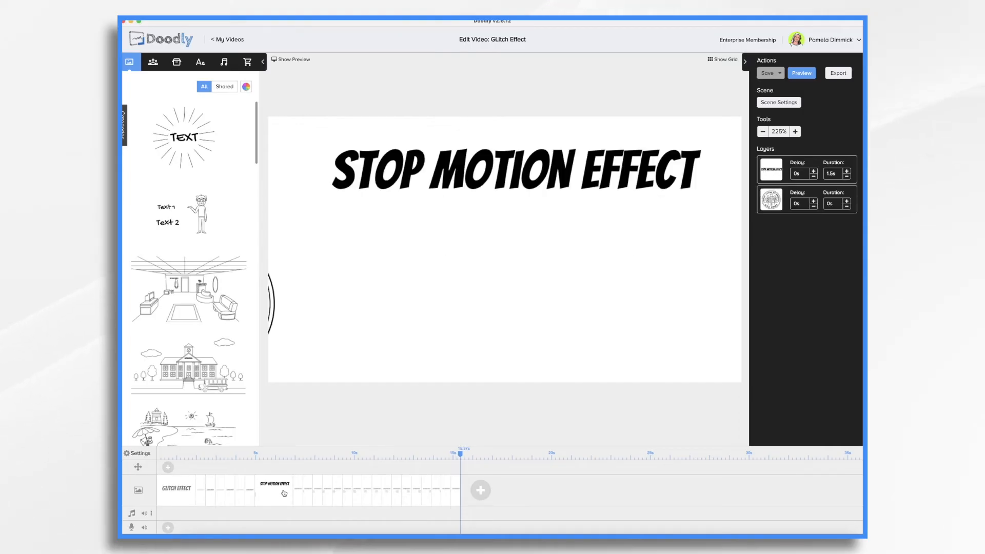
pyautogui.moveTo(298, 496)
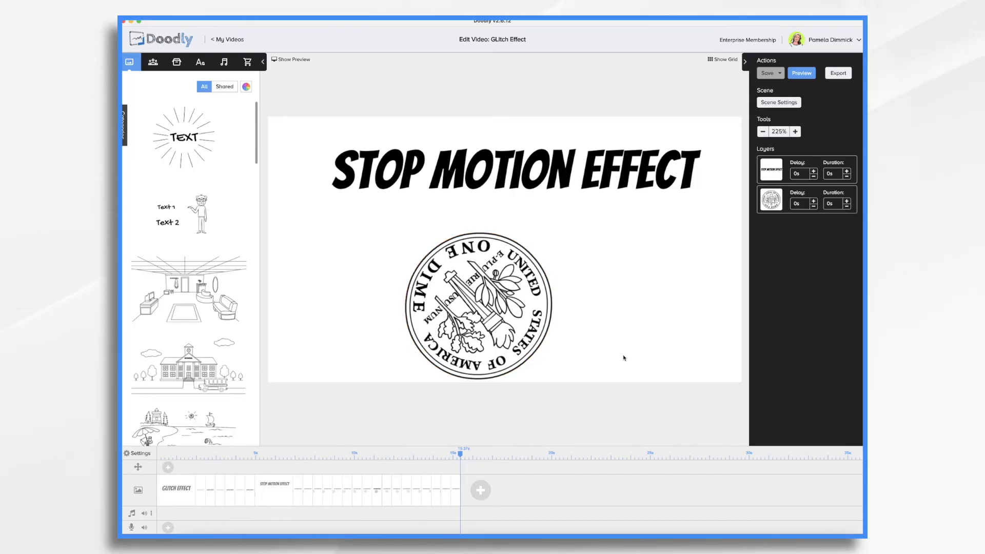
pyautogui.moveTo(667, 343)
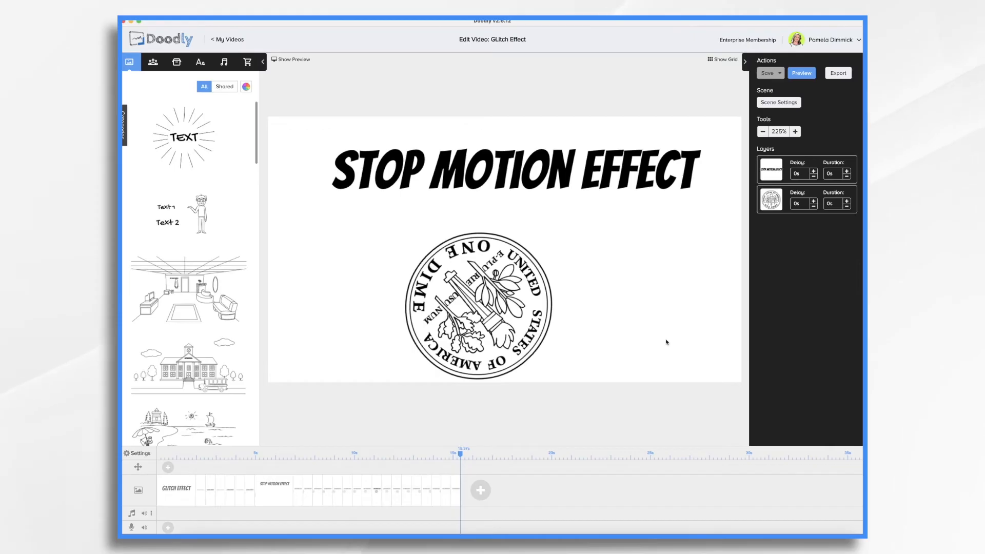
pyautogui.click(200, 61)
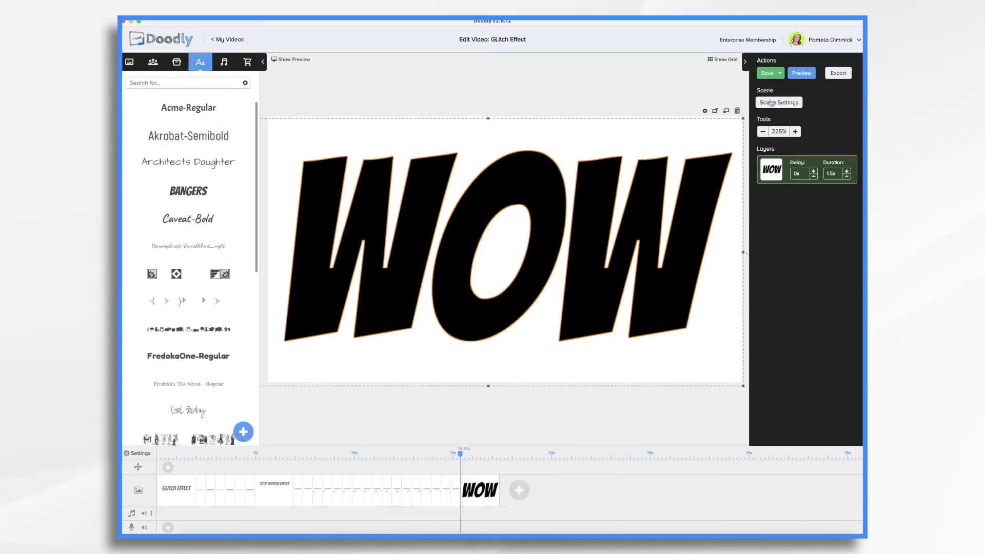
# Step: Set the WOW scene's exit animation to none in Scene Settings and save the video
pyautogui.click(779, 102)
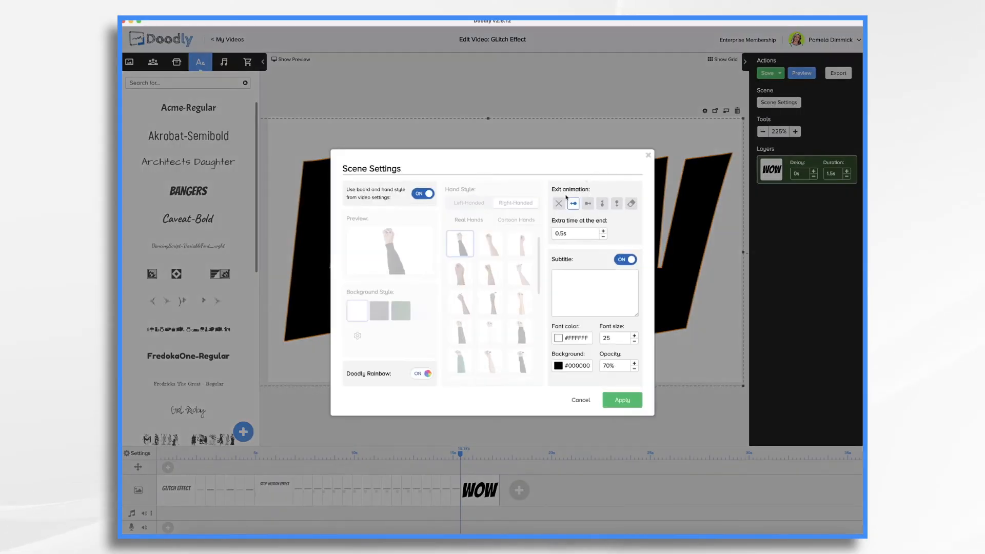
pyautogui.moveTo(559, 204)
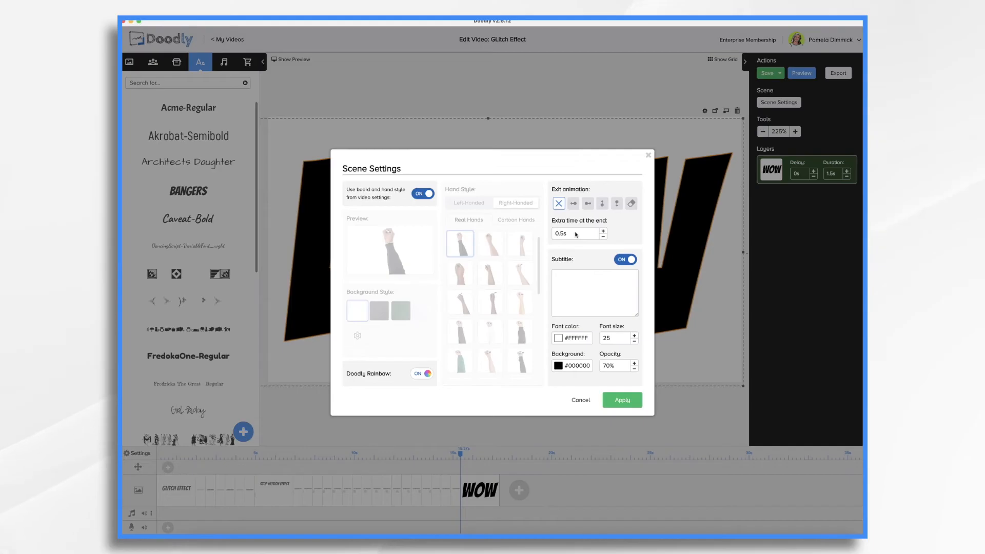
pyautogui.moveTo(610, 413)
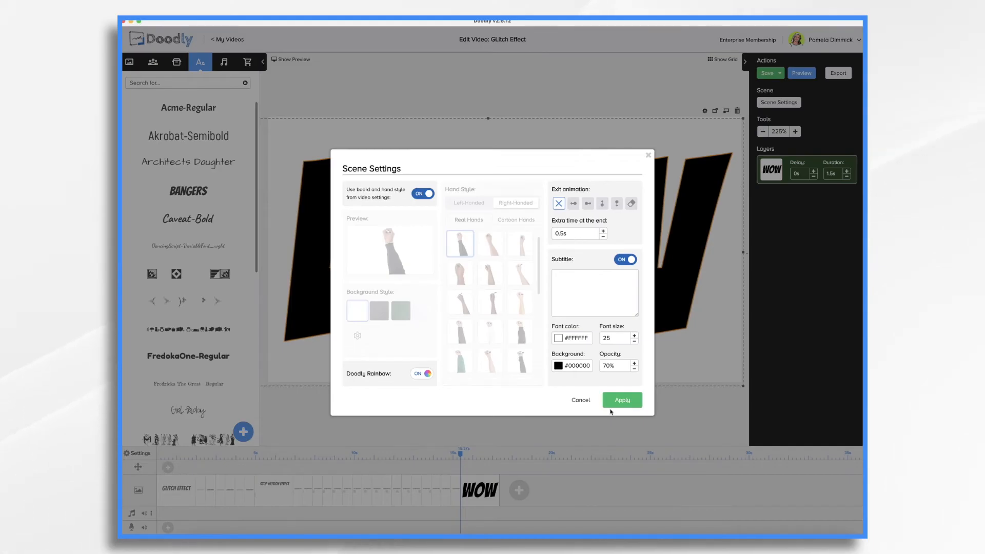
pyautogui.click(622, 400)
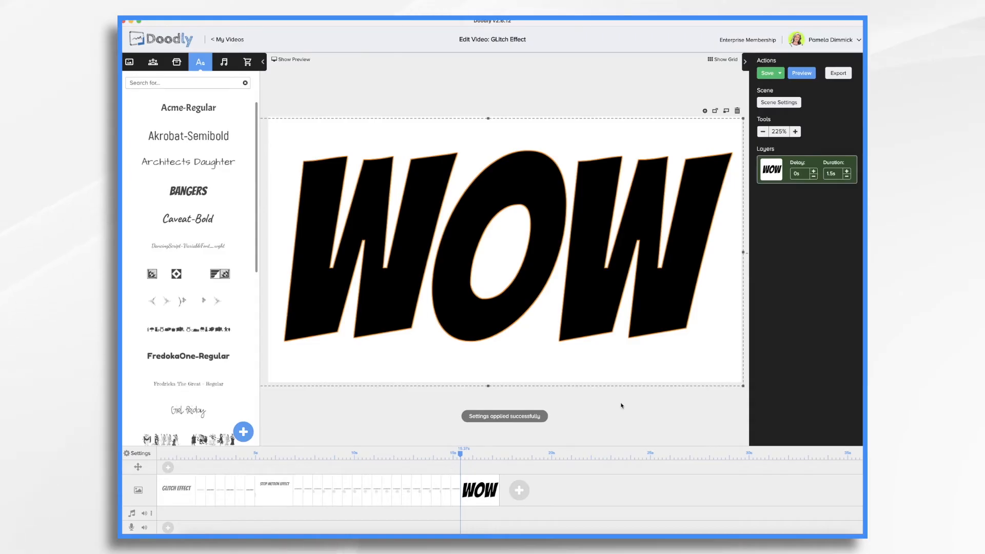
pyautogui.click(766, 72)
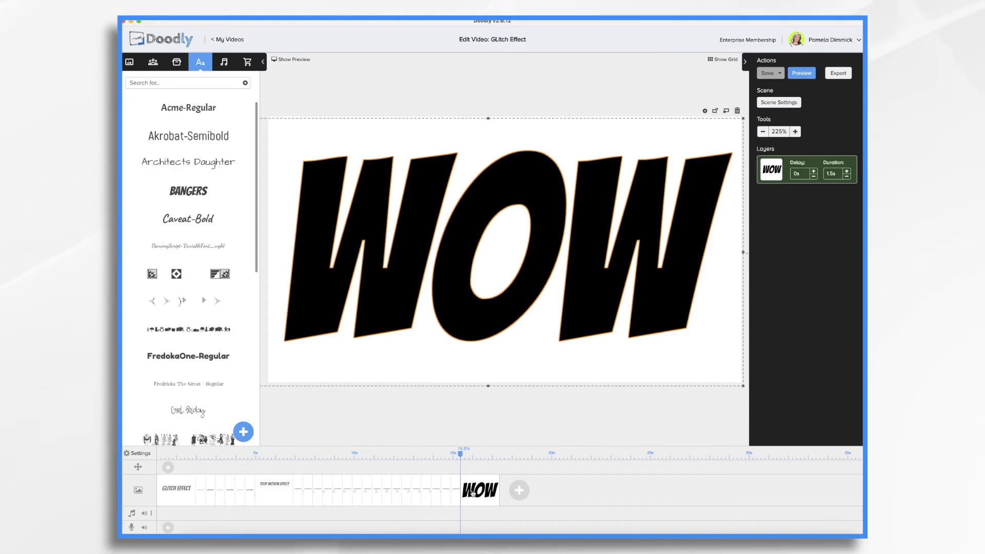
# Step: Duplicate the WOW scene repeatedly so several copies follow it in a row
pyautogui.rightClick(476, 491)
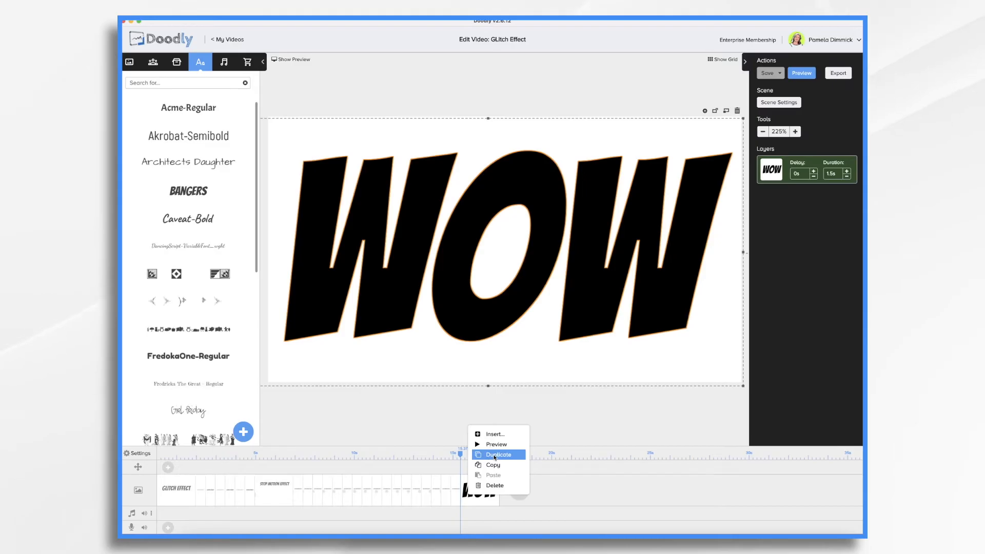
pyautogui.click(499, 455)
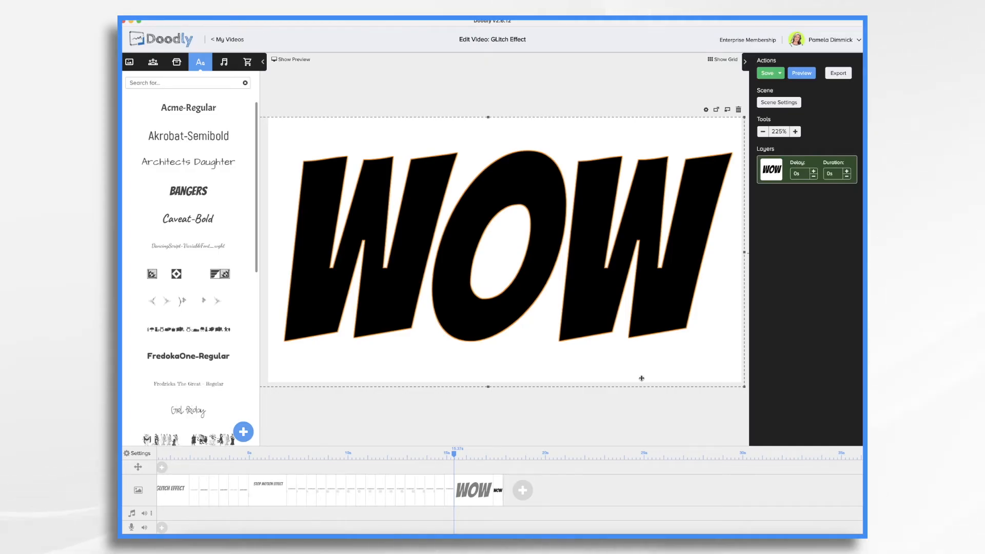
pyautogui.click(499, 489)
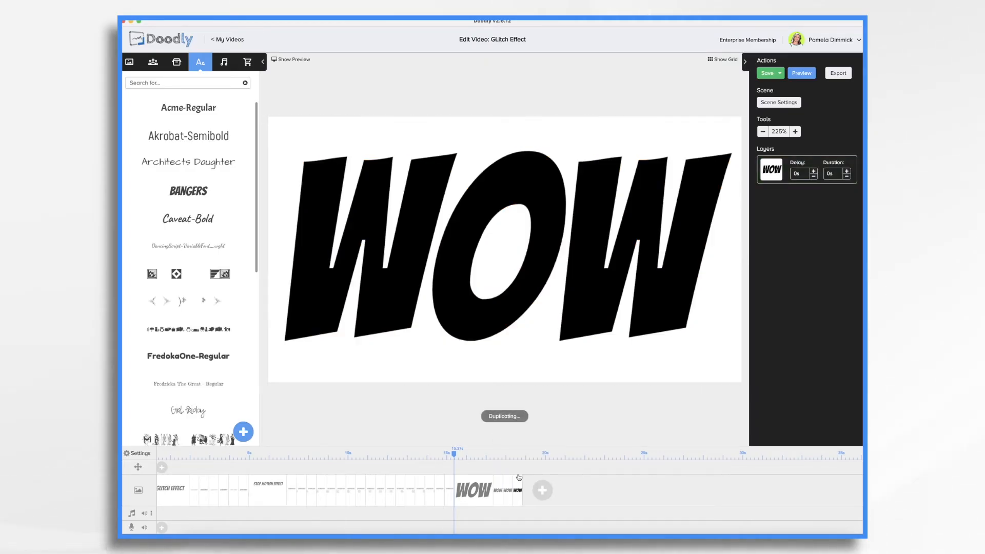
pyautogui.rightClick(520, 476)
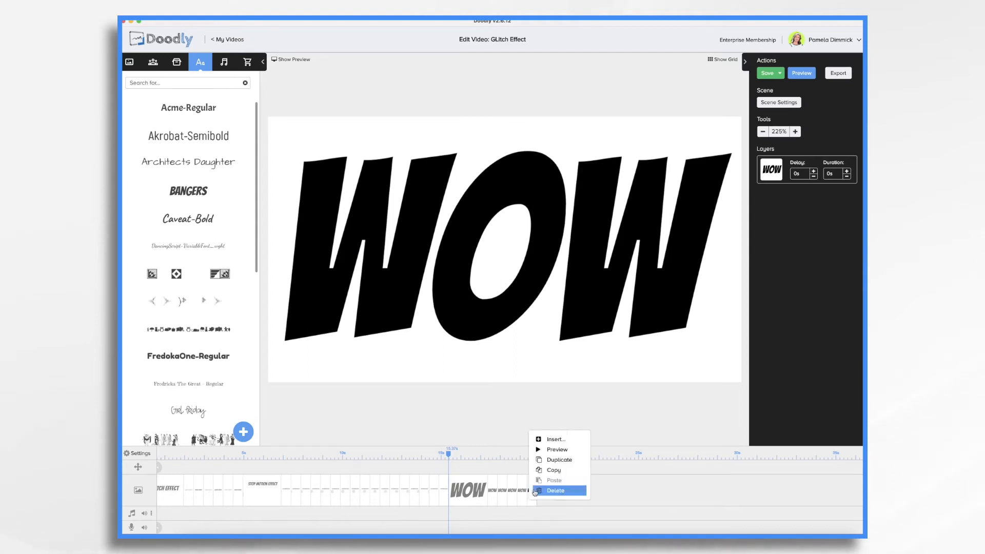
pyautogui.click(555, 490)
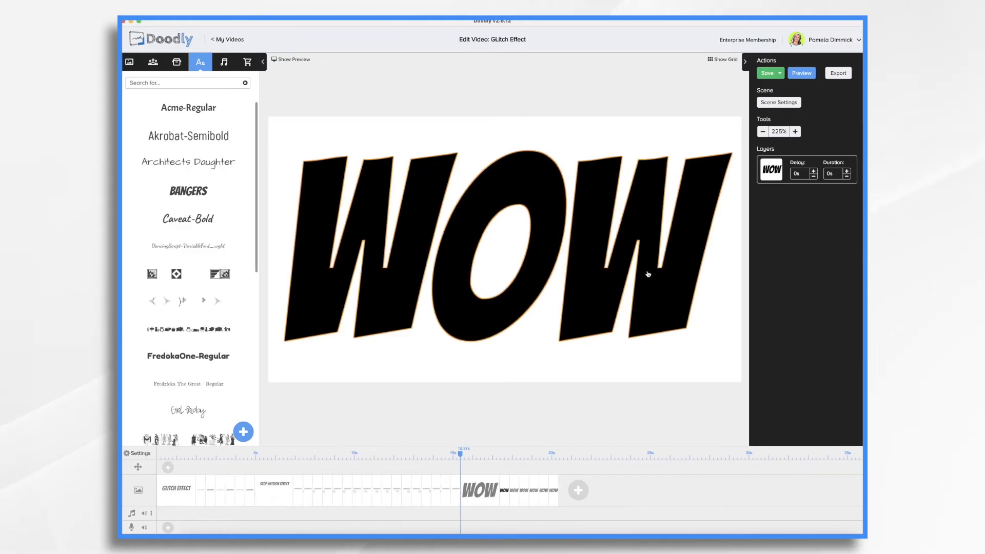
# Step: Recolour the WOW text red in the first copy via its text settings
pyautogui.click(634, 271)
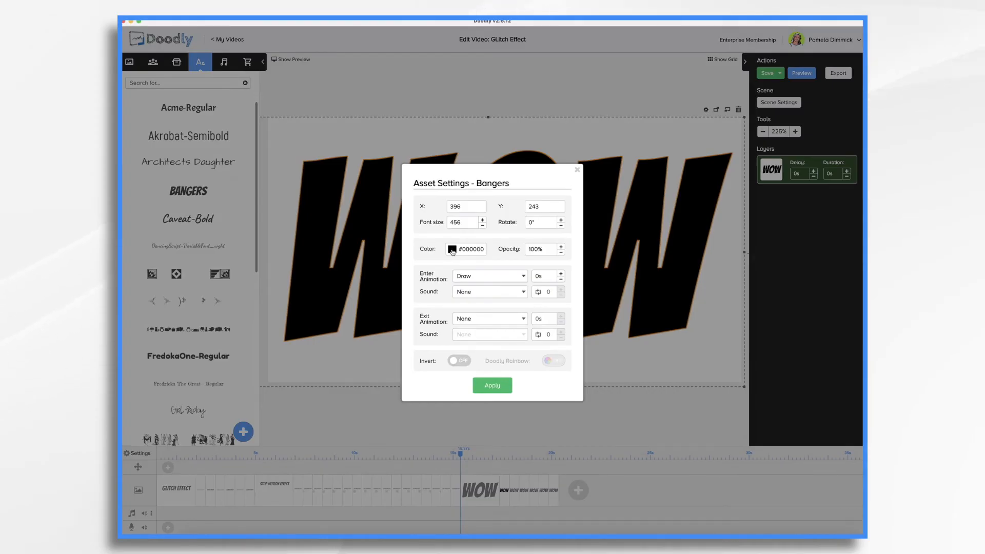
pyautogui.click(451, 249)
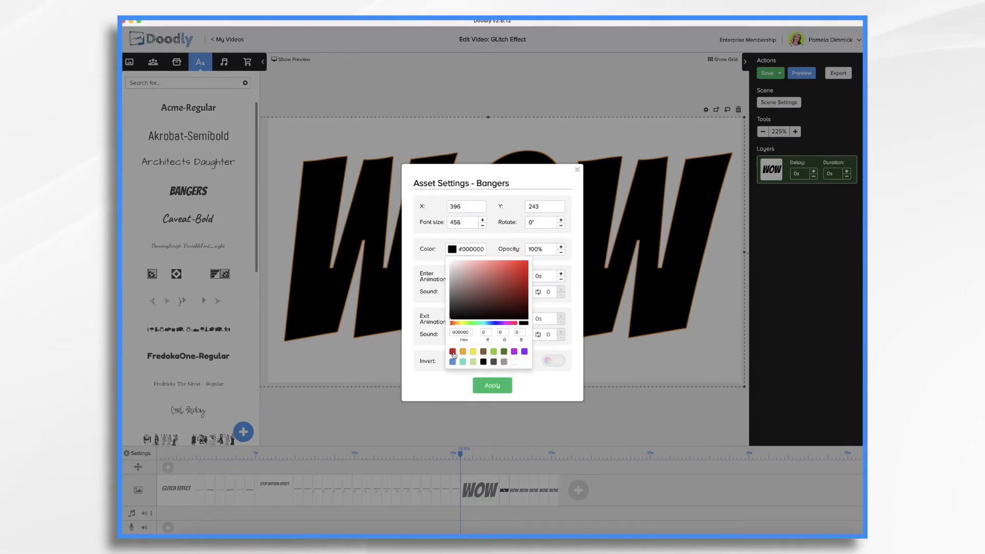
pyautogui.click(453, 351)
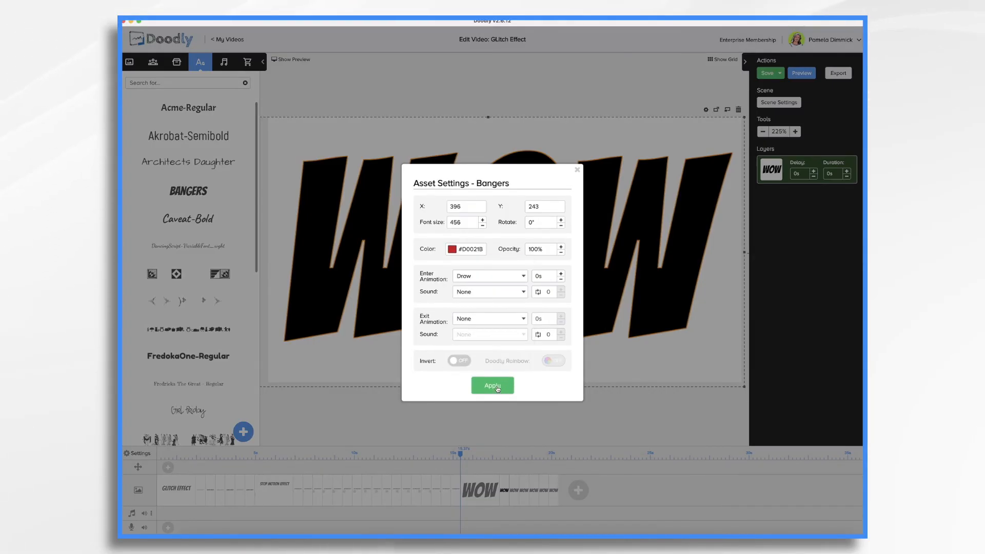
pyautogui.click(492, 385)
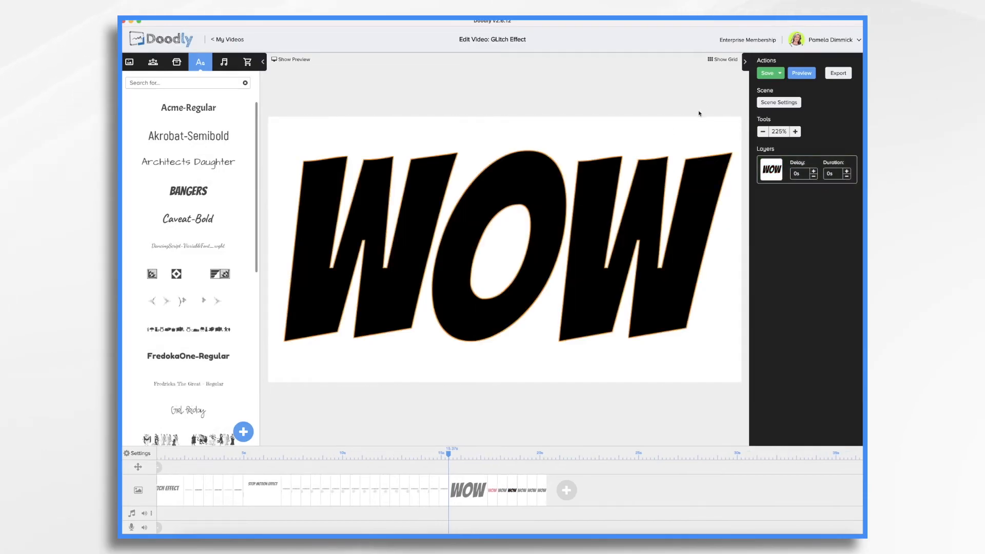
# Step: Recolour the WOW text red in another copy so the sequence alternates red and black
pyautogui.click(706, 108)
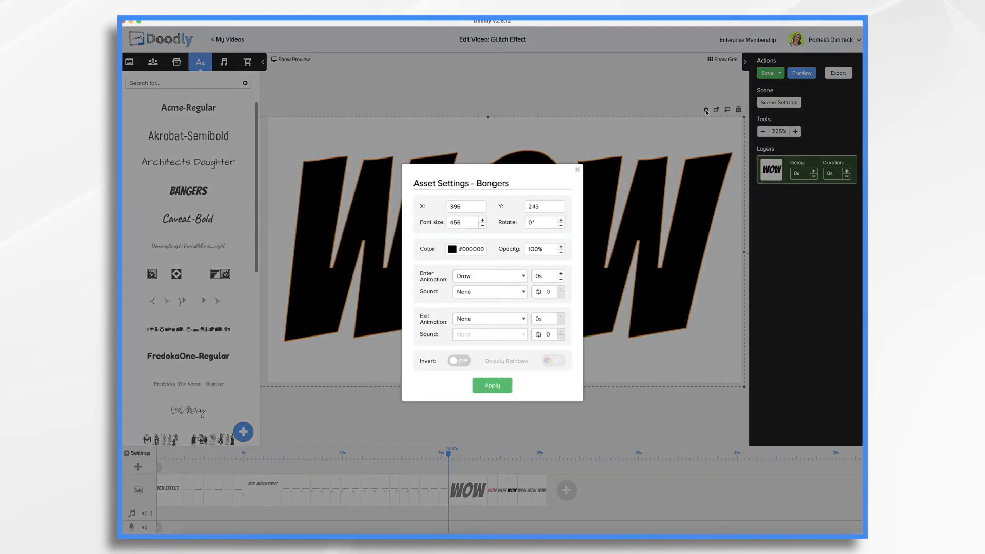
pyautogui.click(452, 248)
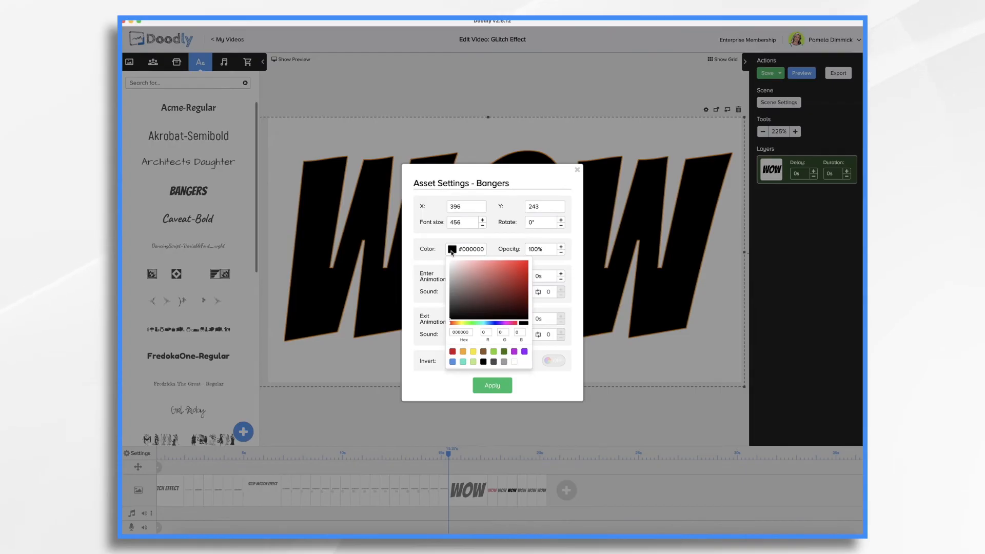
pyautogui.click(492, 385)
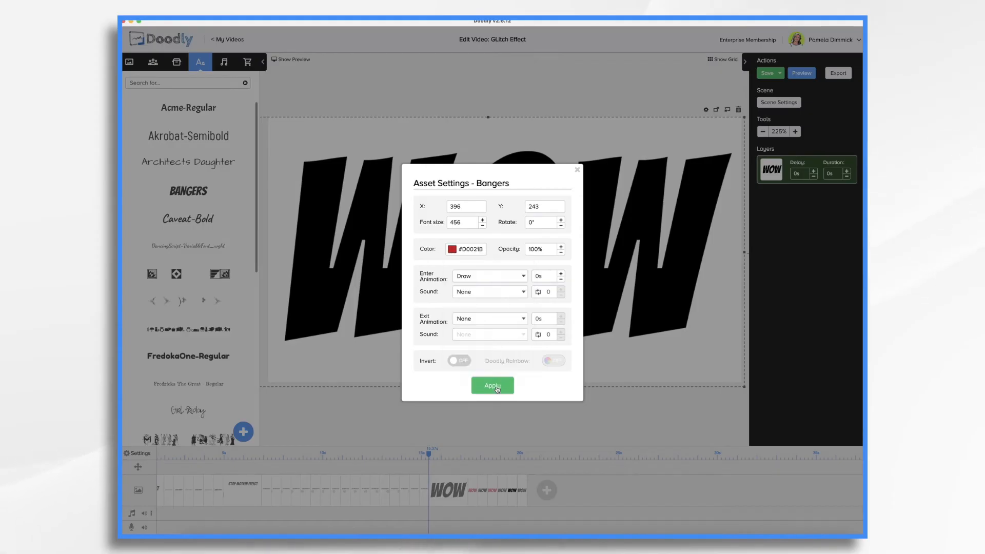
pyautogui.click(493, 385)
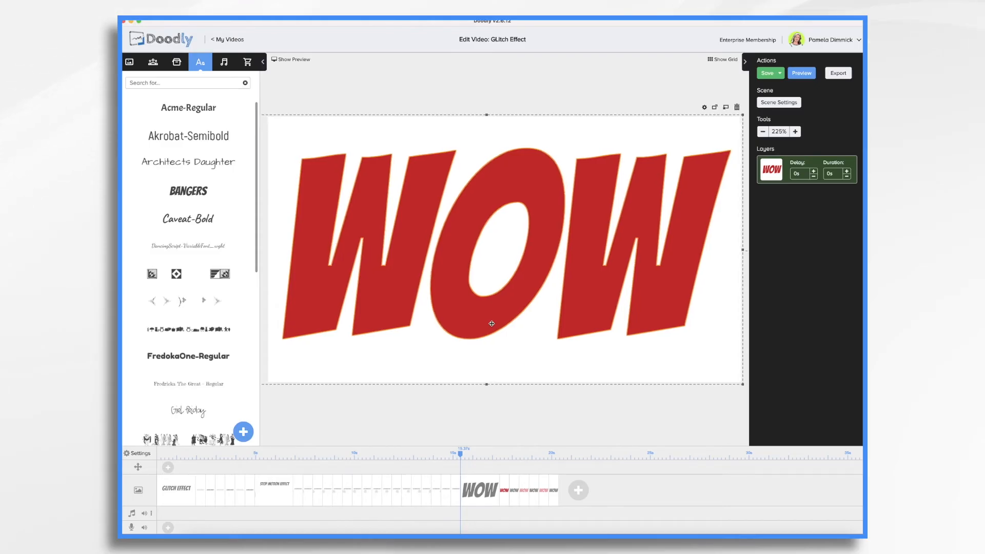
pyautogui.moveTo(628, 411)
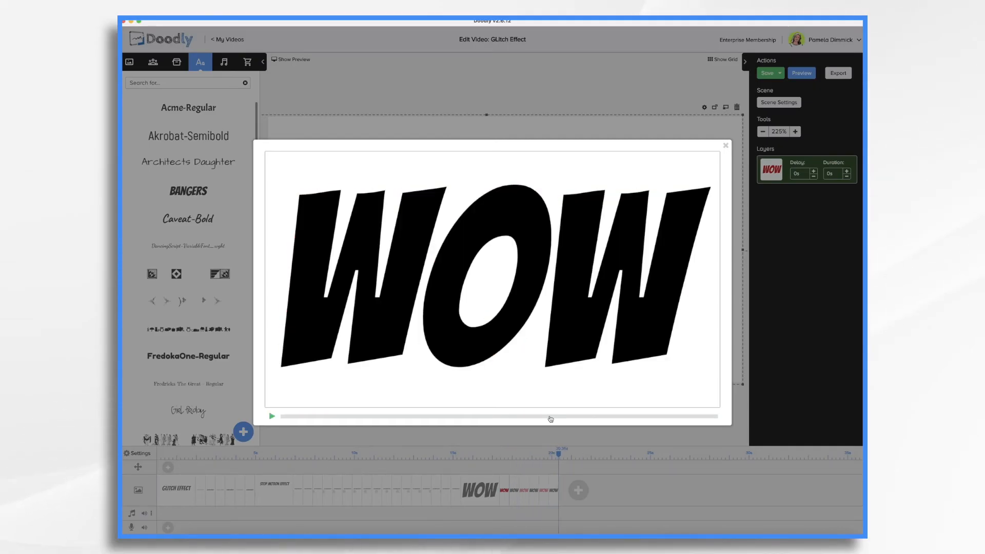
pyautogui.click(767, 72)
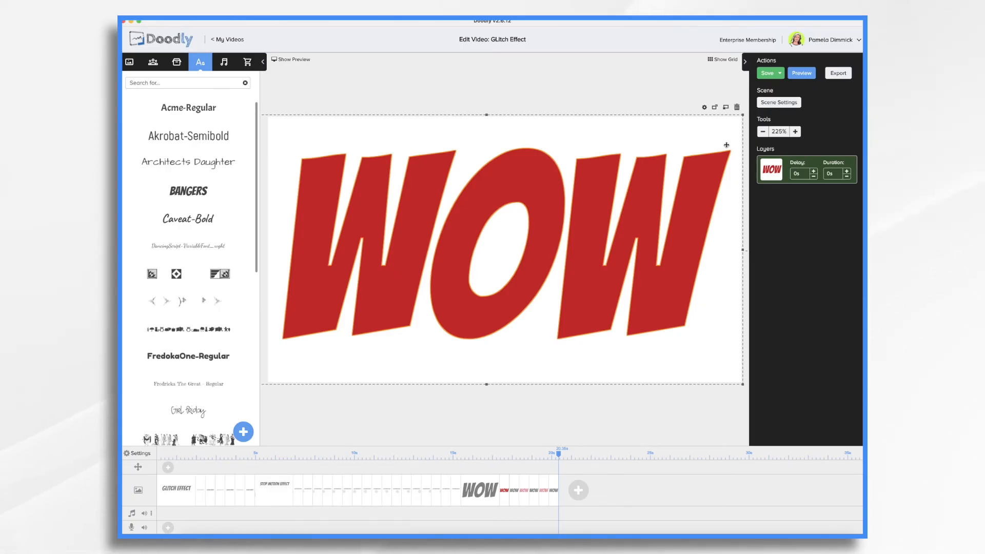
pyautogui.moveTo(579, 490)
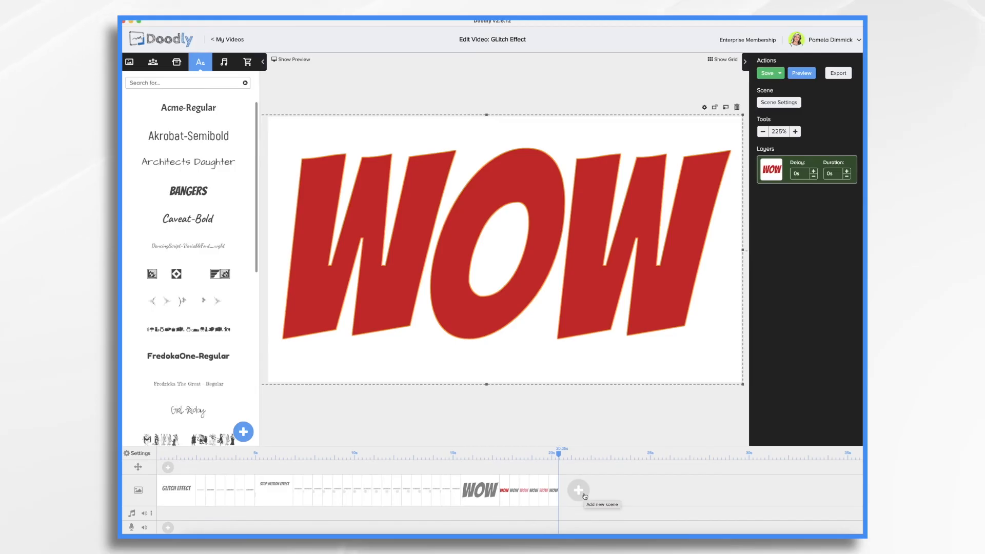
# Step: Add a new scene after the WOW copies and place the city street drawing from the Scenes library, setting a layer's draw duration
pyautogui.click(177, 61)
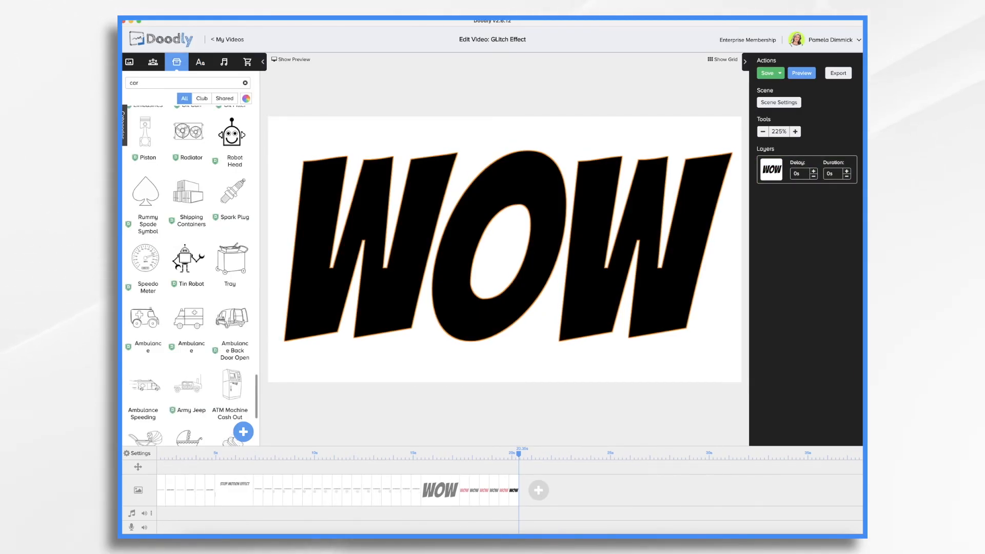
pyautogui.moveTo(546, 478)
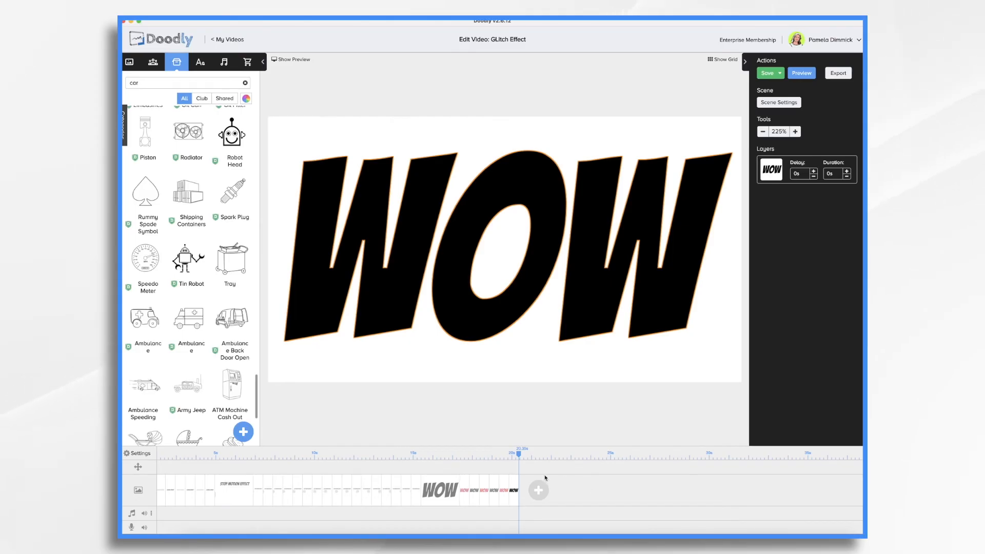
pyautogui.click(541, 489)
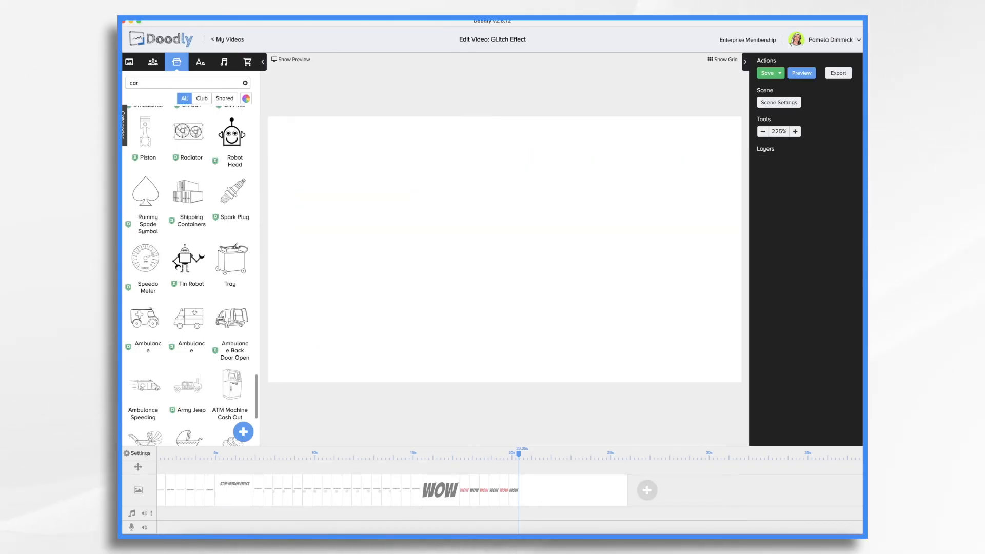
pyautogui.click(129, 62)
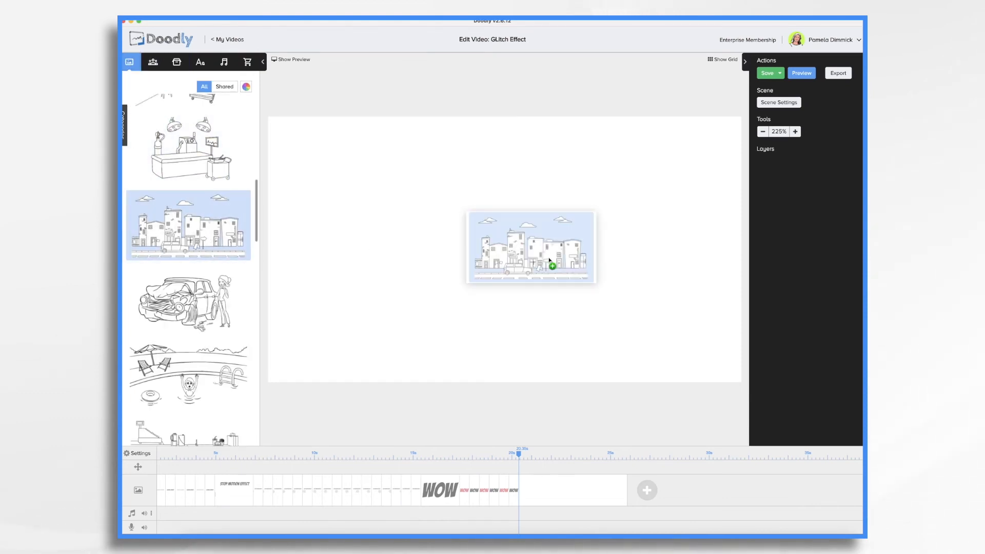
pyautogui.click(549, 265)
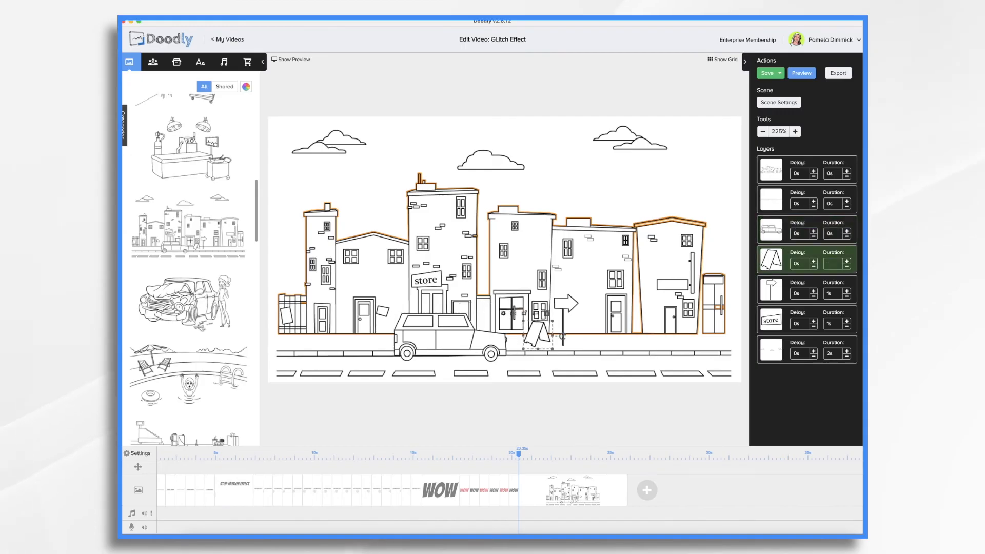
pyautogui.click(770, 289)
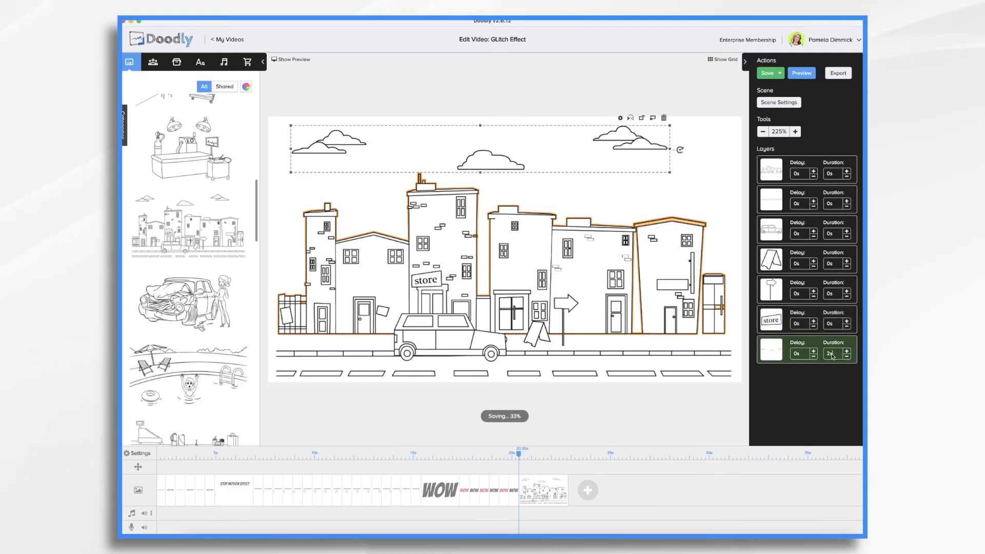
# Step: Add the Ambulance prop from the library at the street's left edge with a 3-second draw
pyautogui.click(177, 62)
pyautogui.write('car')
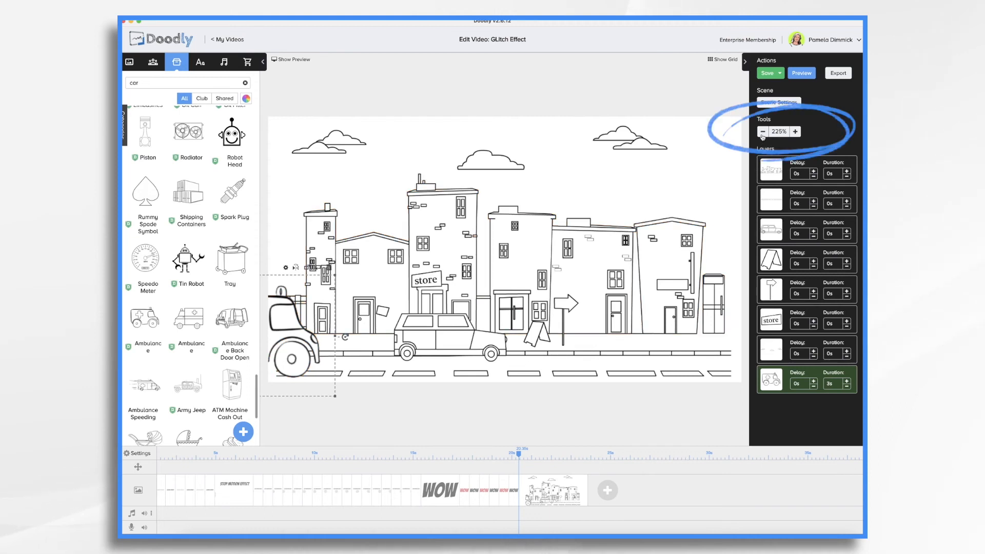
pyautogui.click(762, 132)
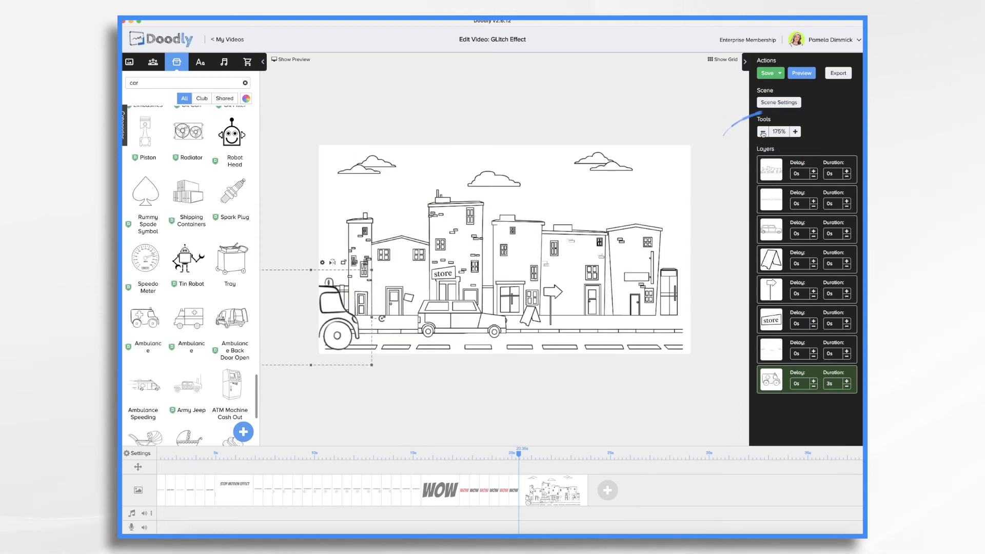
pyautogui.click(762, 131)
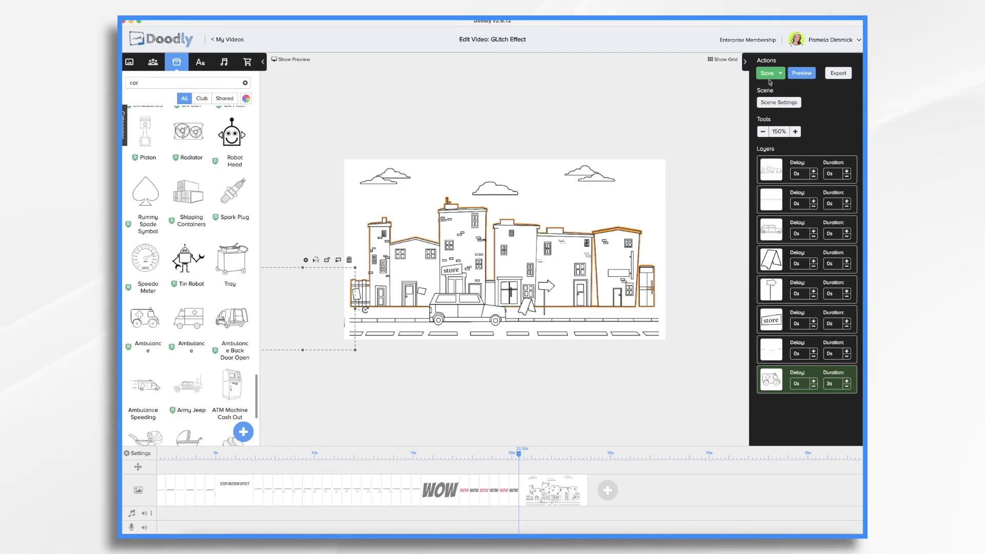
# Step: Set the street scene's exit animation to none in Scene Settings and apply
pyautogui.click(778, 101)
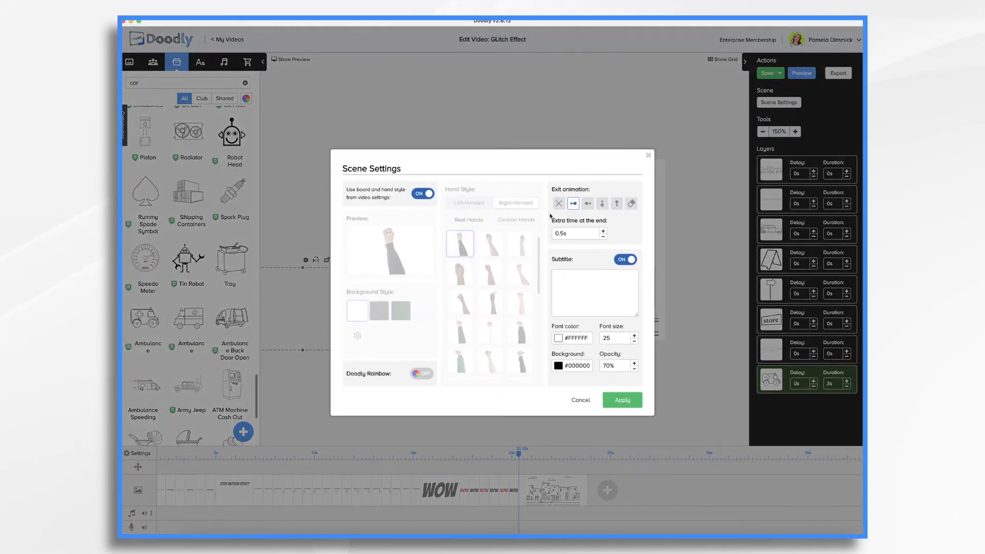
pyautogui.click(559, 203)
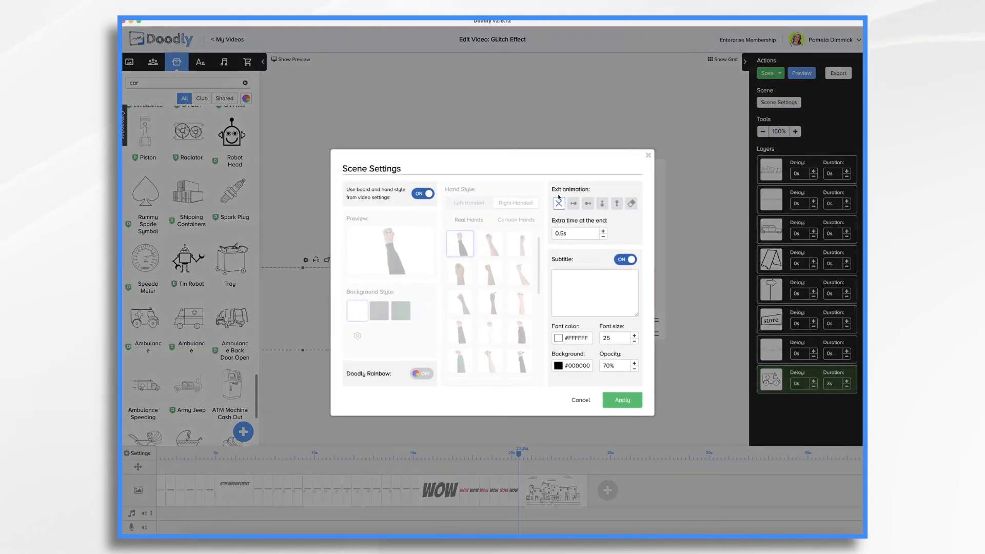
pyautogui.click(622, 399)
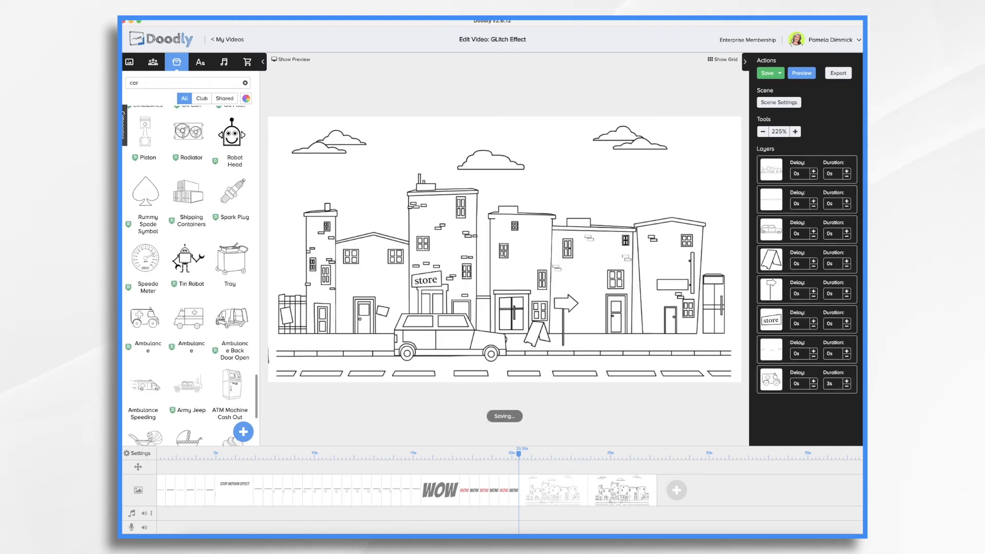
# Step: Duplicate the scene and select the ambulance to nudge it onto the street
pyautogui.click(762, 132)
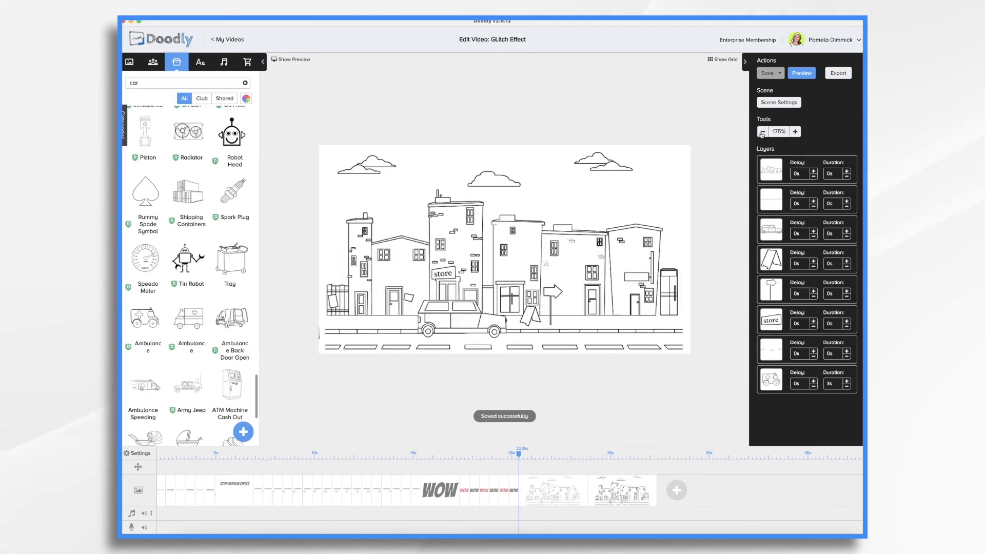
pyautogui.click(762, 132)
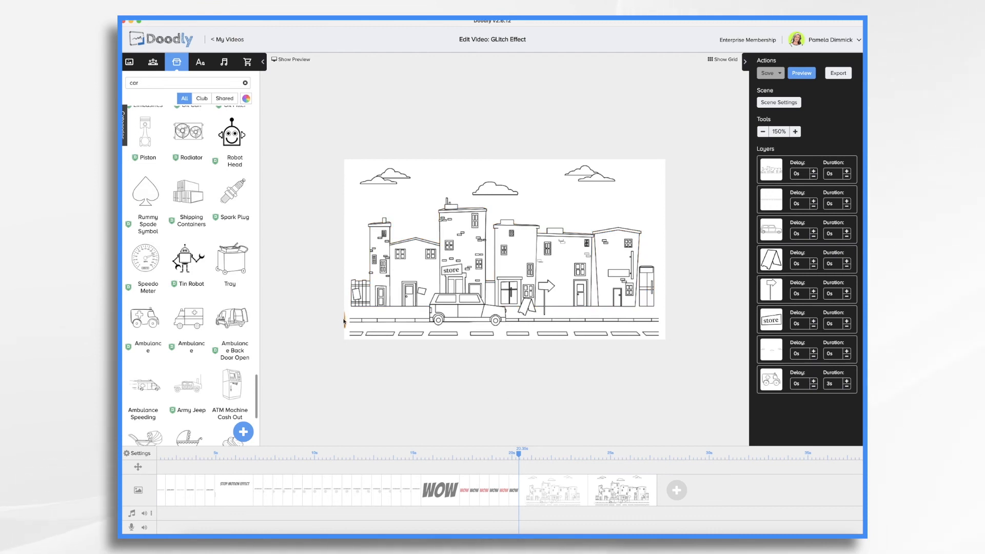
pyautogui.click(771, 379)
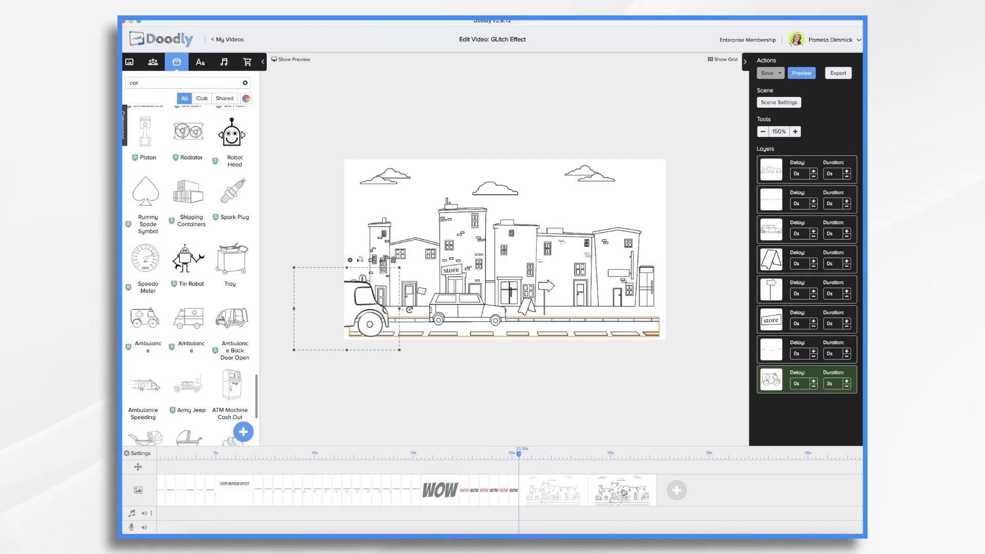
pyautogui.moveTo(797, 408)
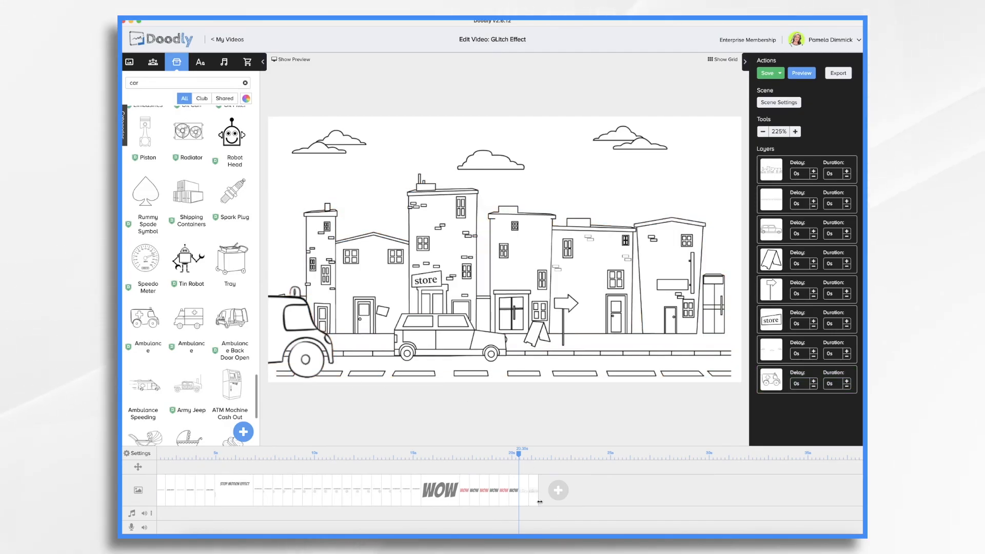
# Step: Duplicate the current street scene from the timeline
pyautogui.rightClick(537, 500)
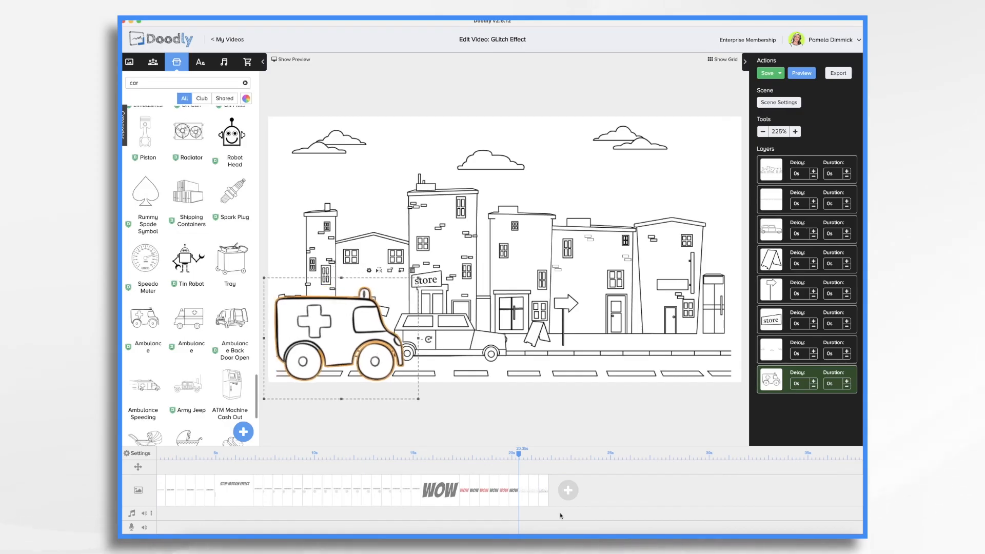
pyautogui.rightClick(560, 516)
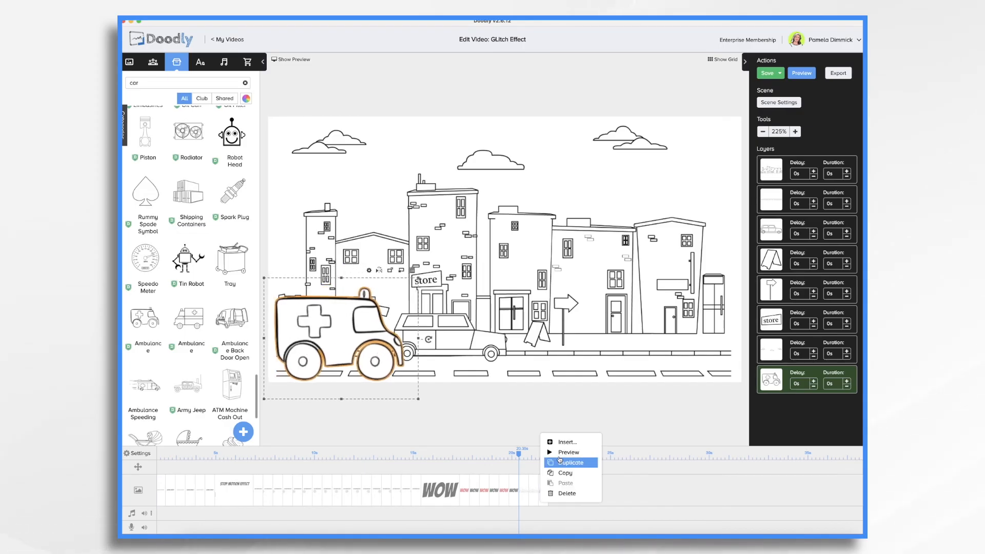
pyautogui.click(573, 462)
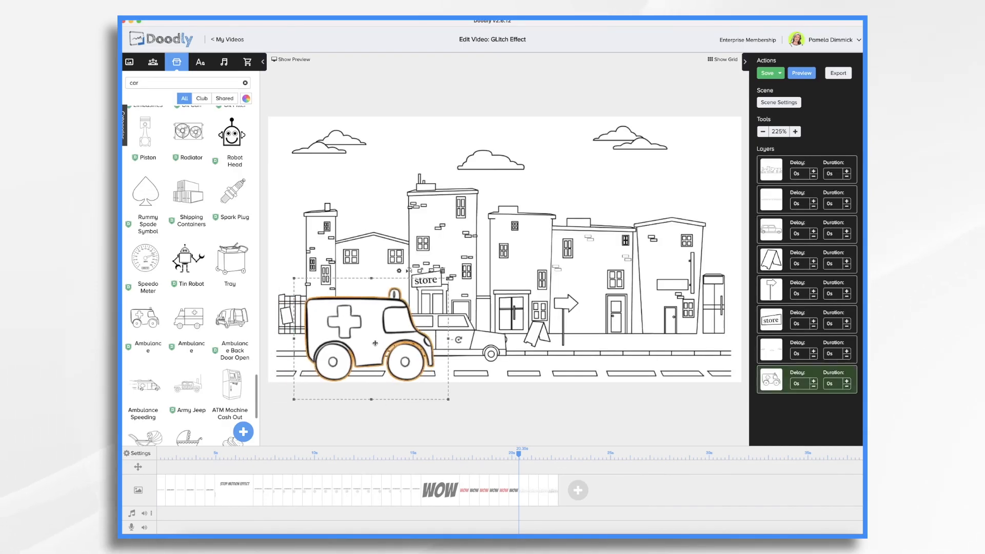
# Step: Move the ambulance further right along the street and play the stop-motion preview
pyautogui.moveTo(374, 343); pyautogui.dragTo(418, 342)
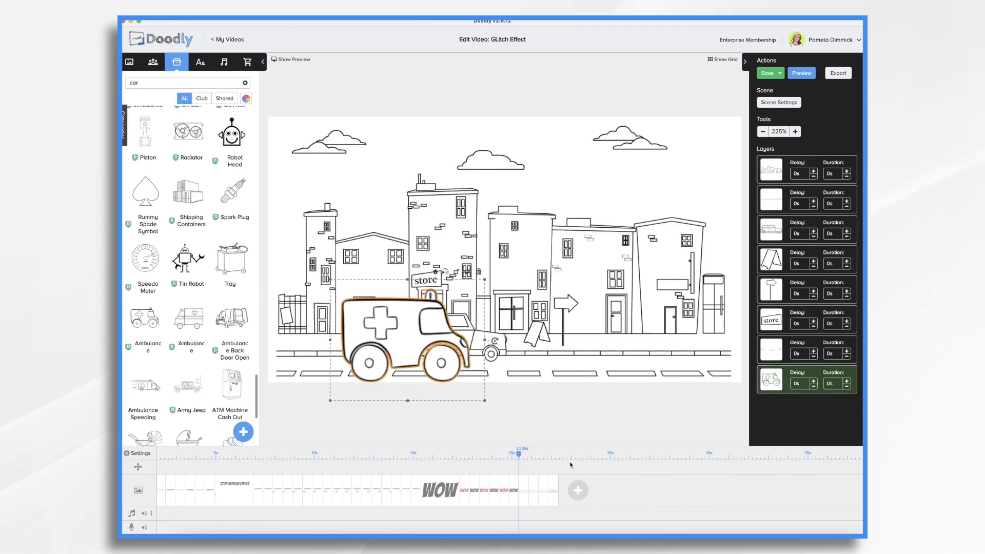
pyautogui.moveTo(405, 332); pyautogui.dragTo(675, 332)
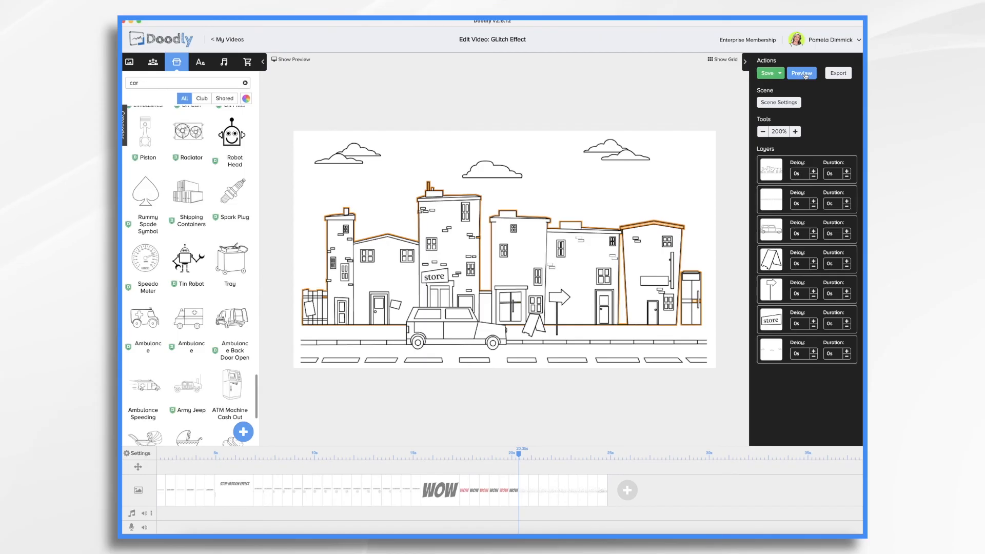
pyautogui.click(801, 73)
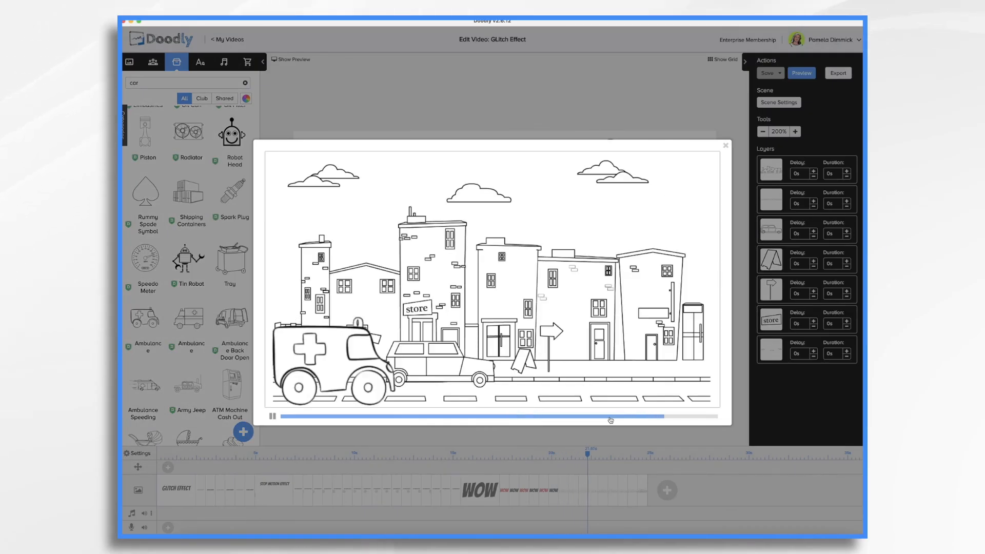